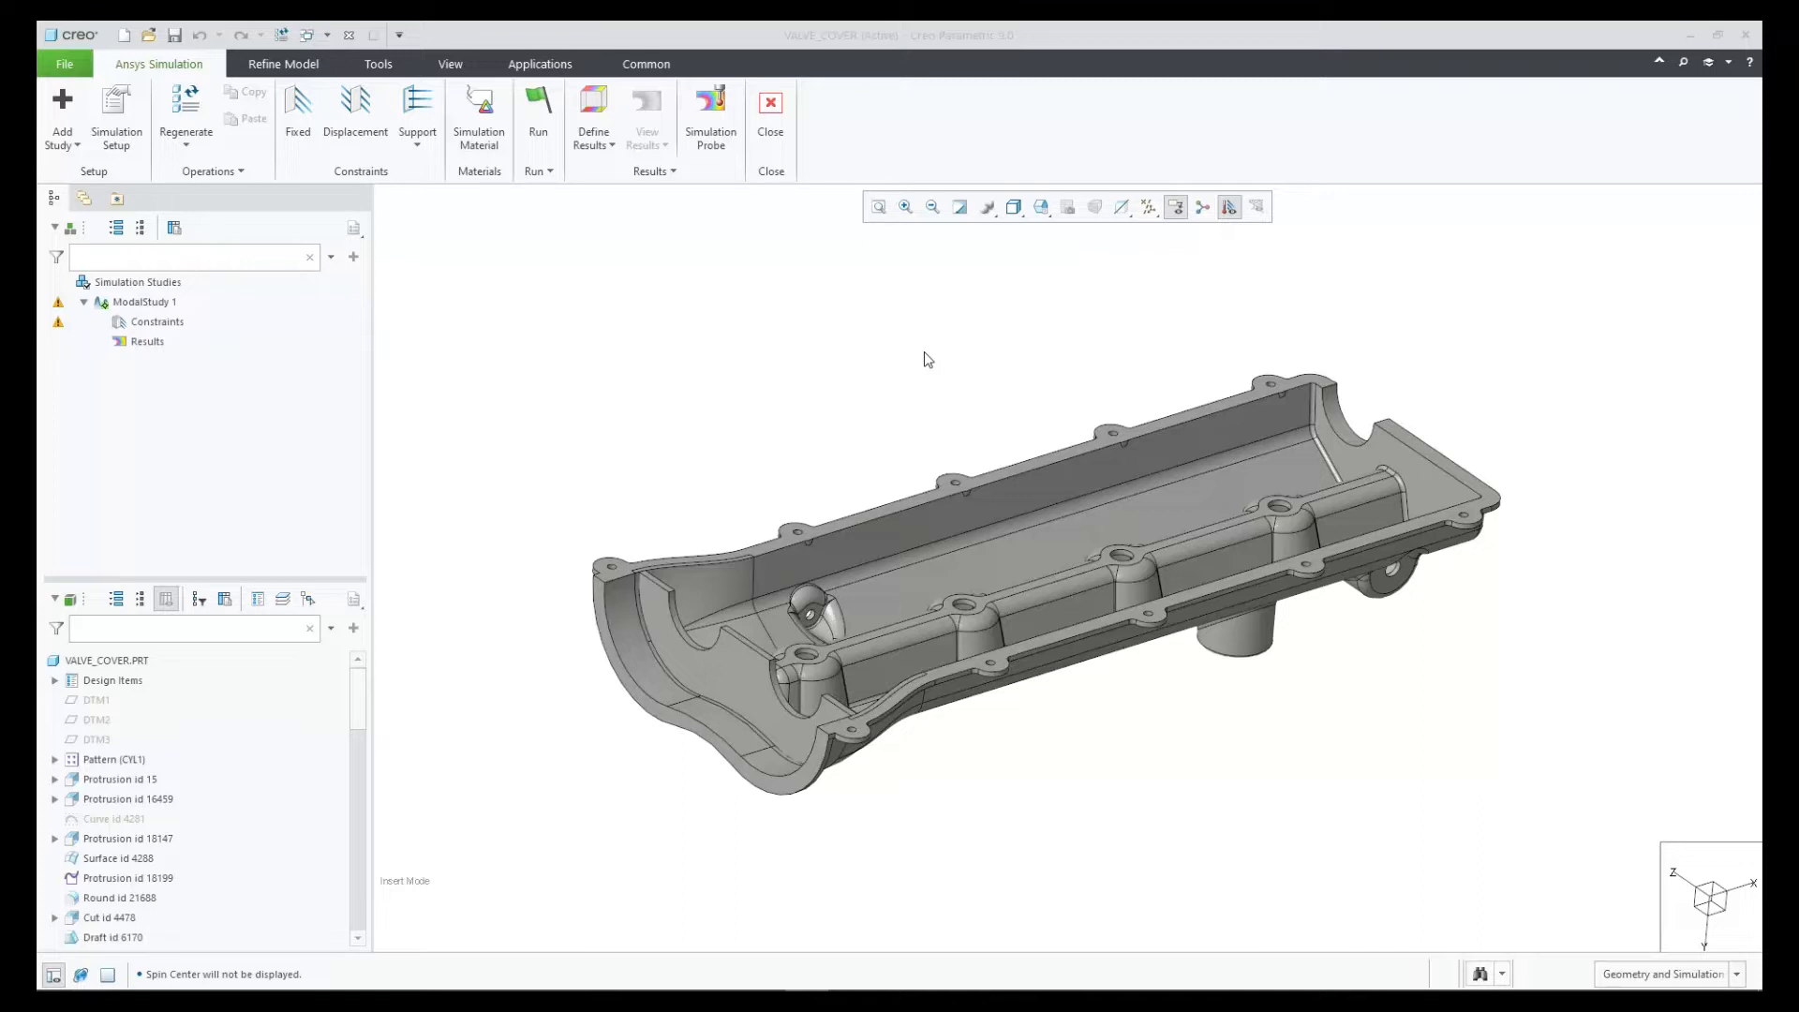
# Run Study Check on the modal study, which reports no structural constraints defined
pyautogui.click(537, 171)
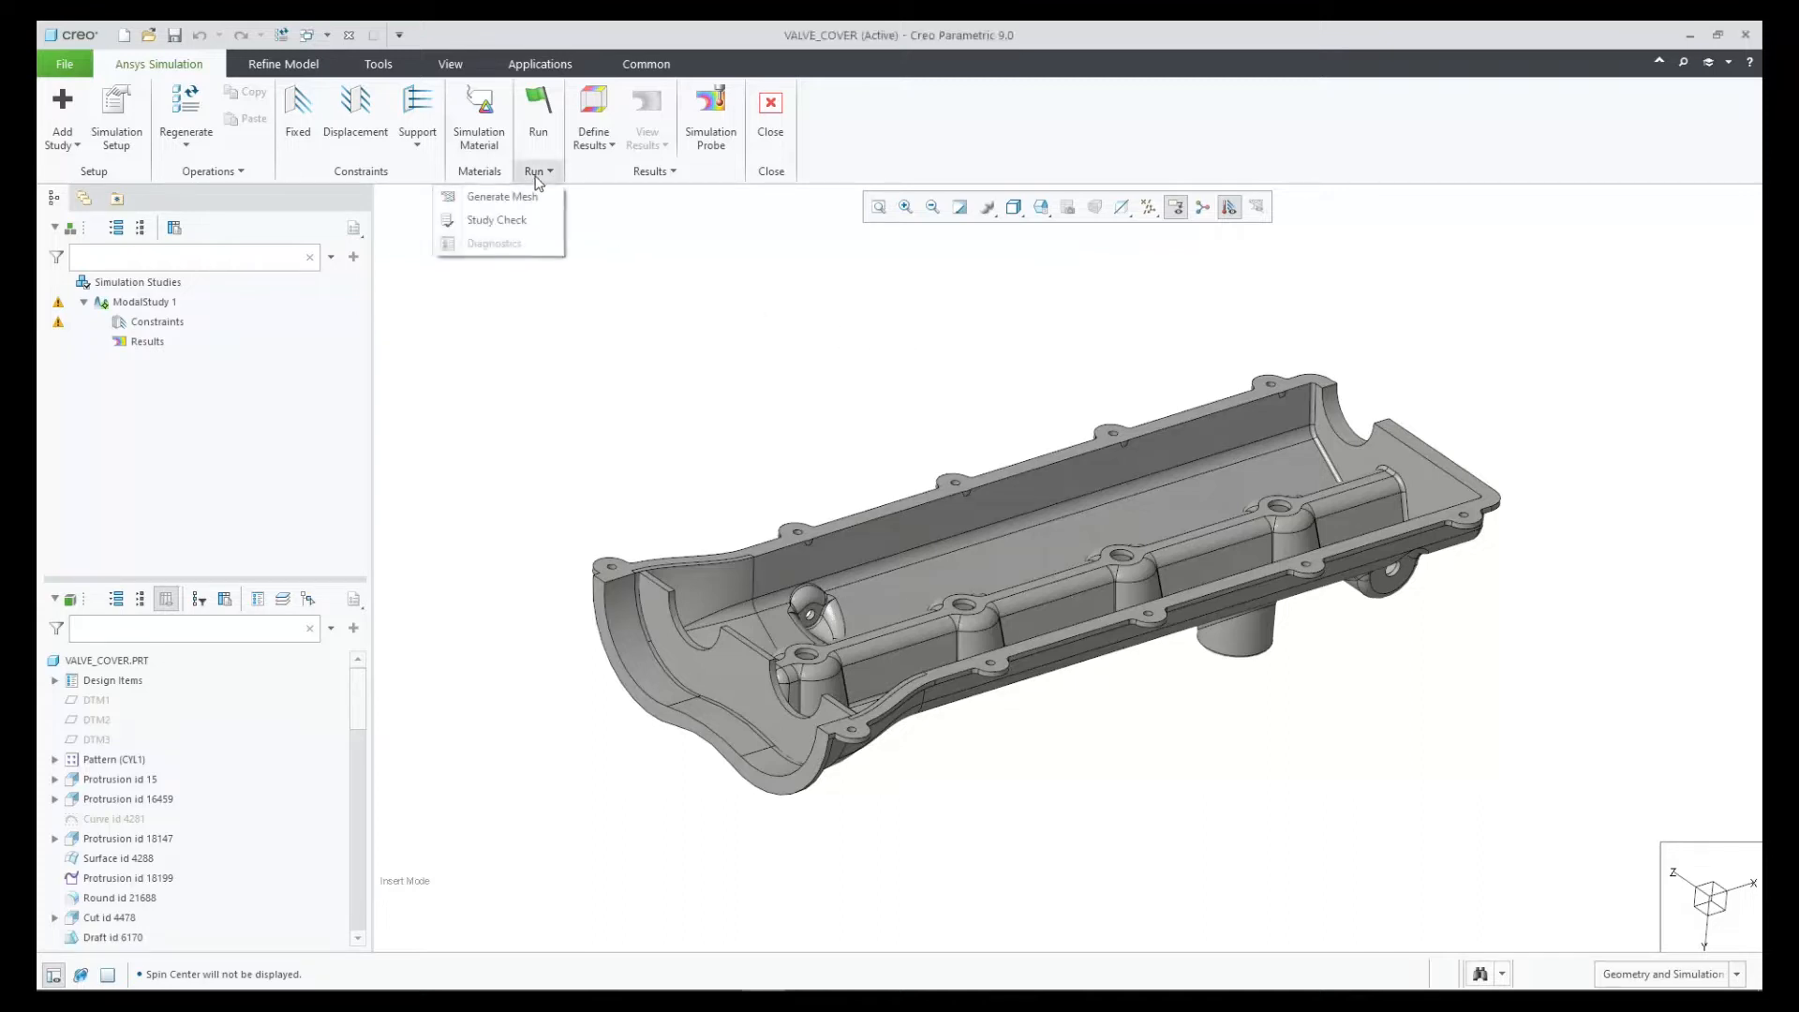
pyautogui.click(495, 219)
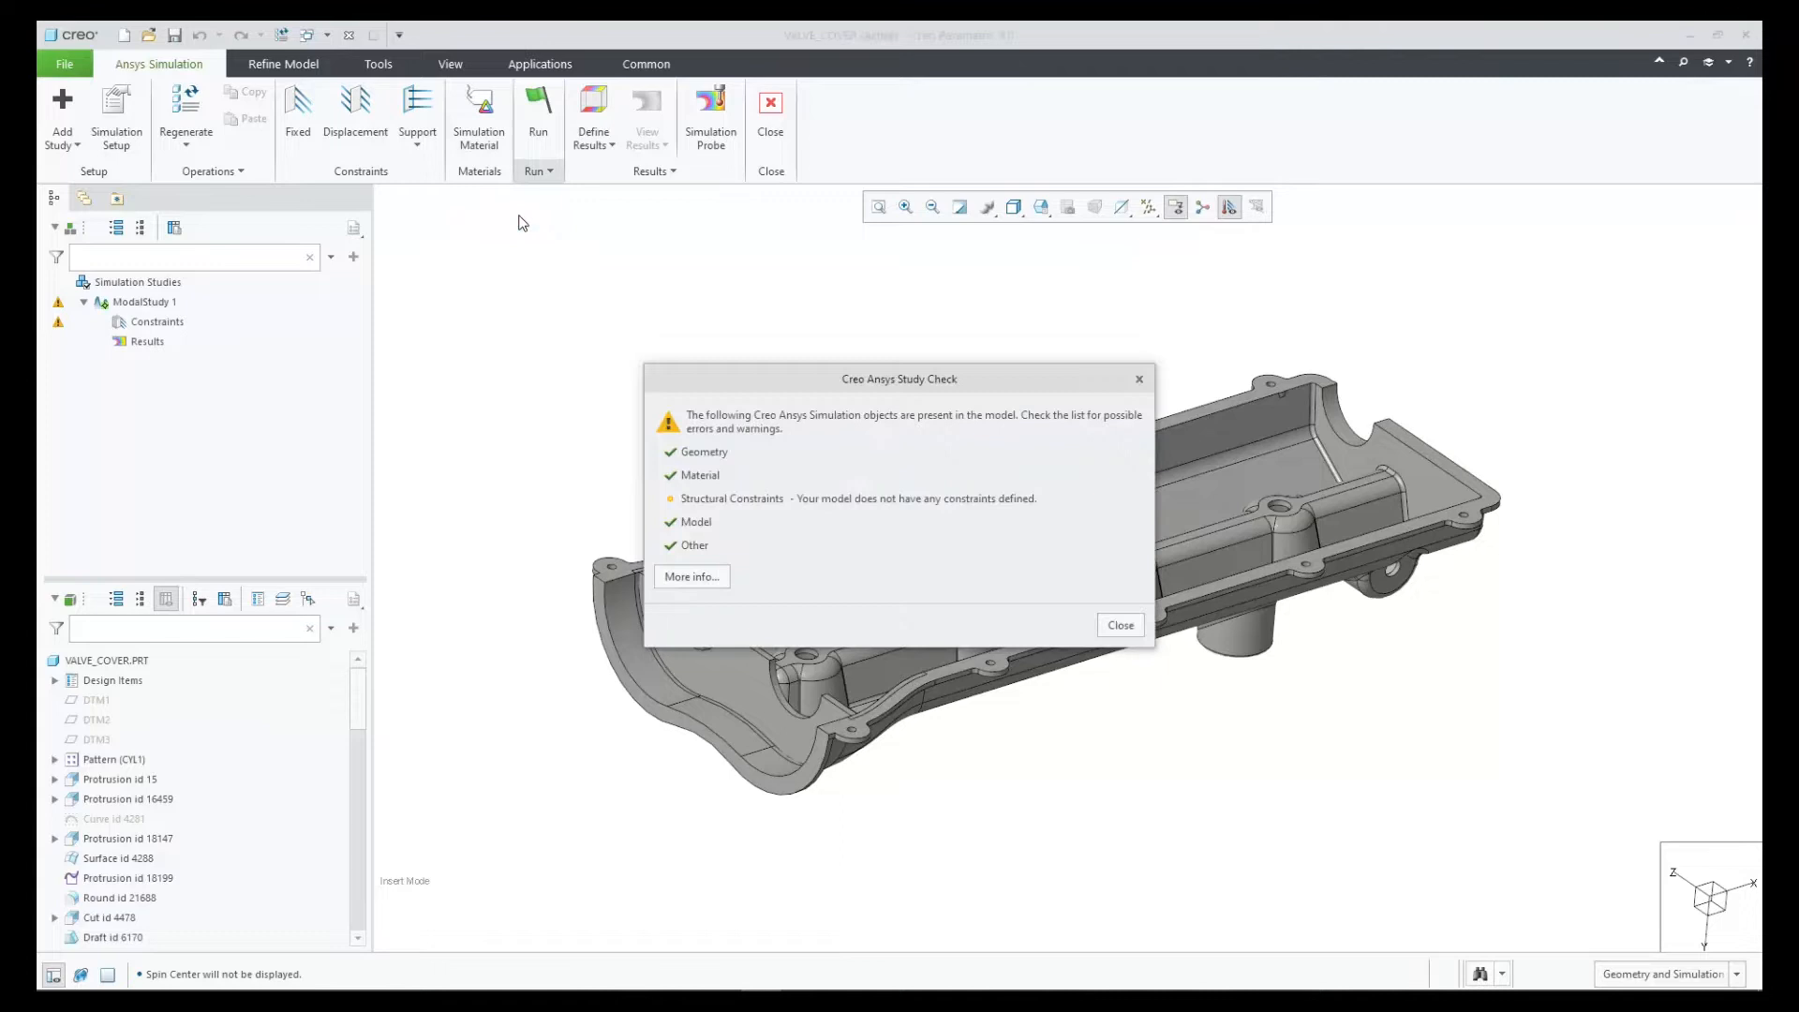
pyautogui.moveTo(1081, 282)
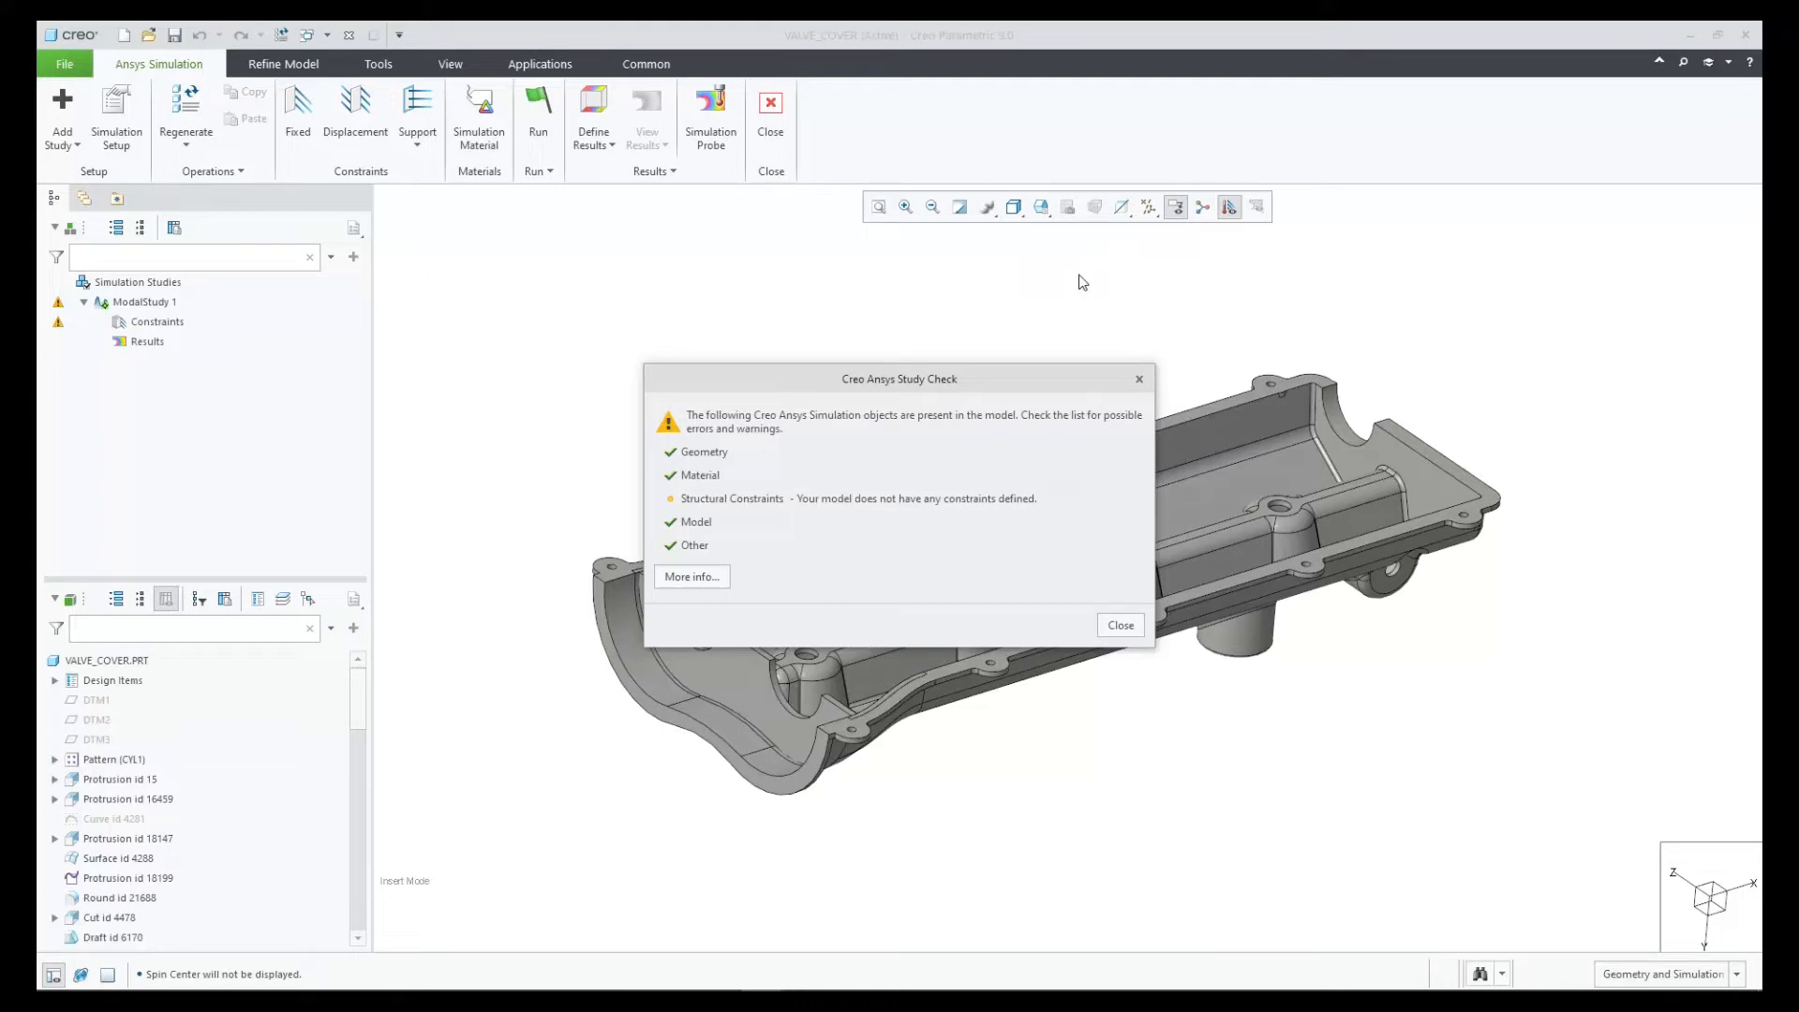
pyautogui.moveTo(1067, 402)
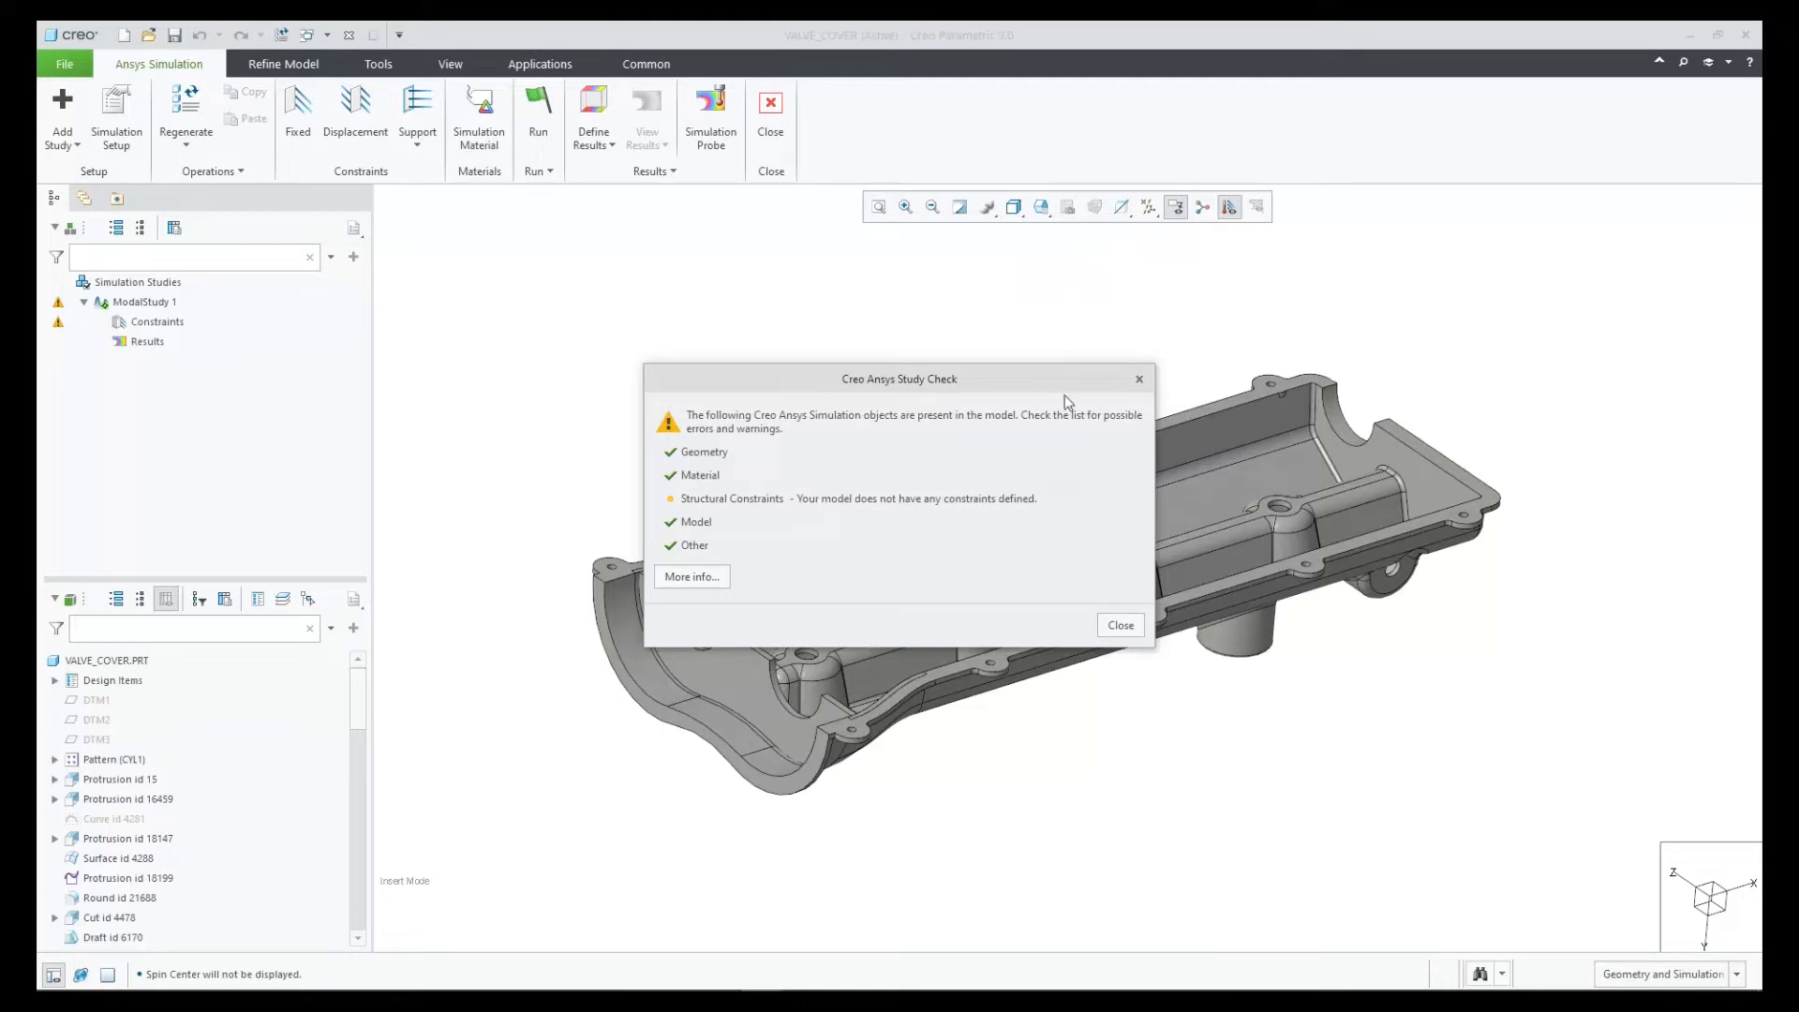
# Fix the bolt-flange surface as Fixed 1, then rerun Study Check on the model
pyautogui.click(1119, 624)
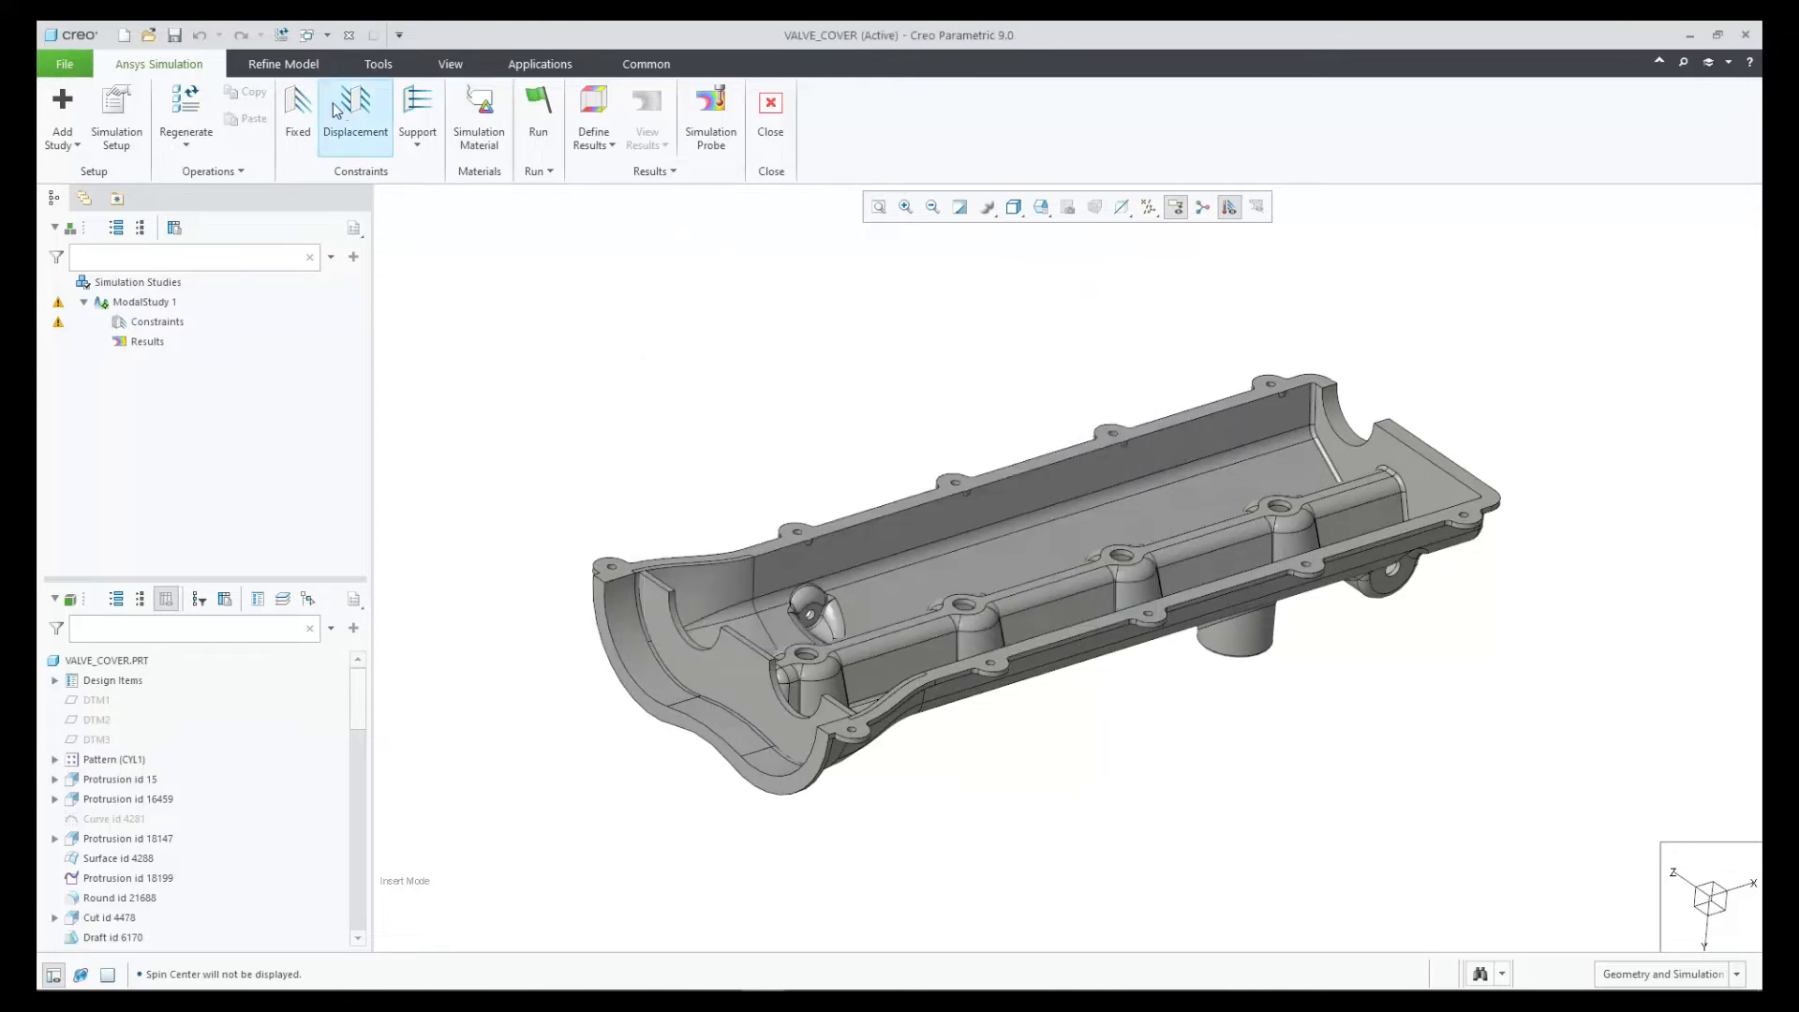
pyautogui.click(297, 115)
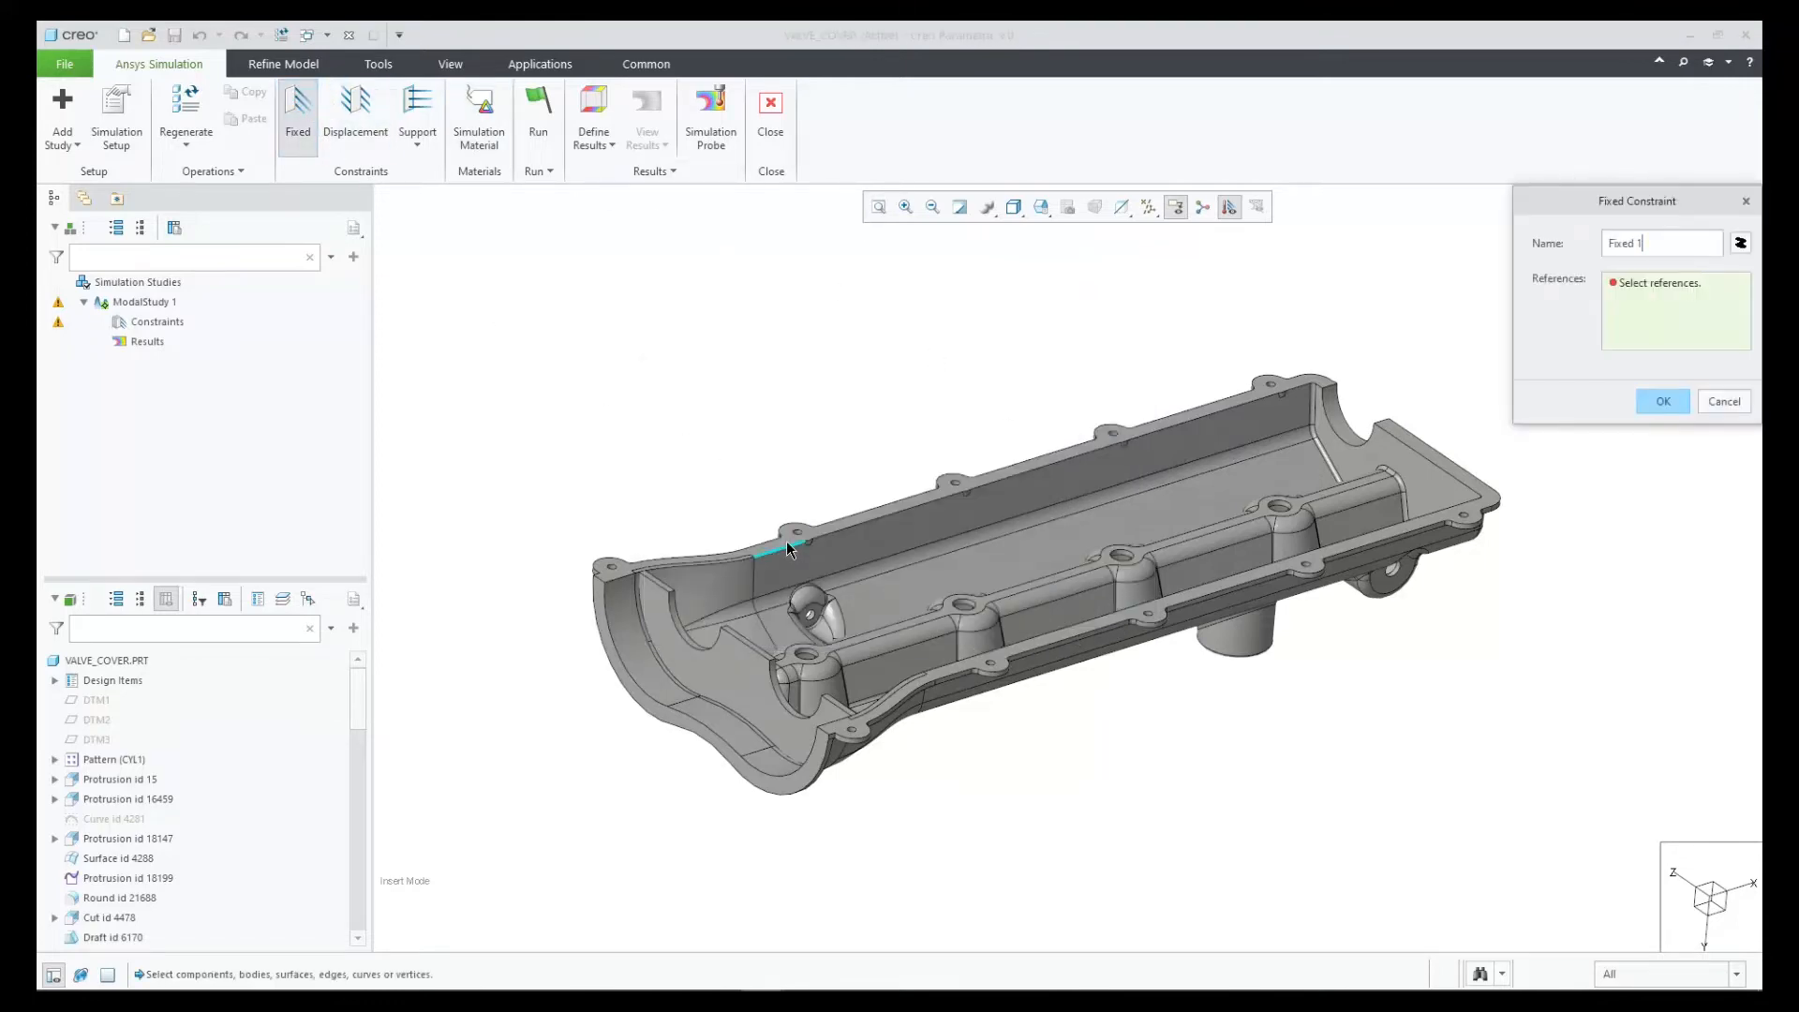
pyautogui.click(788, 547)
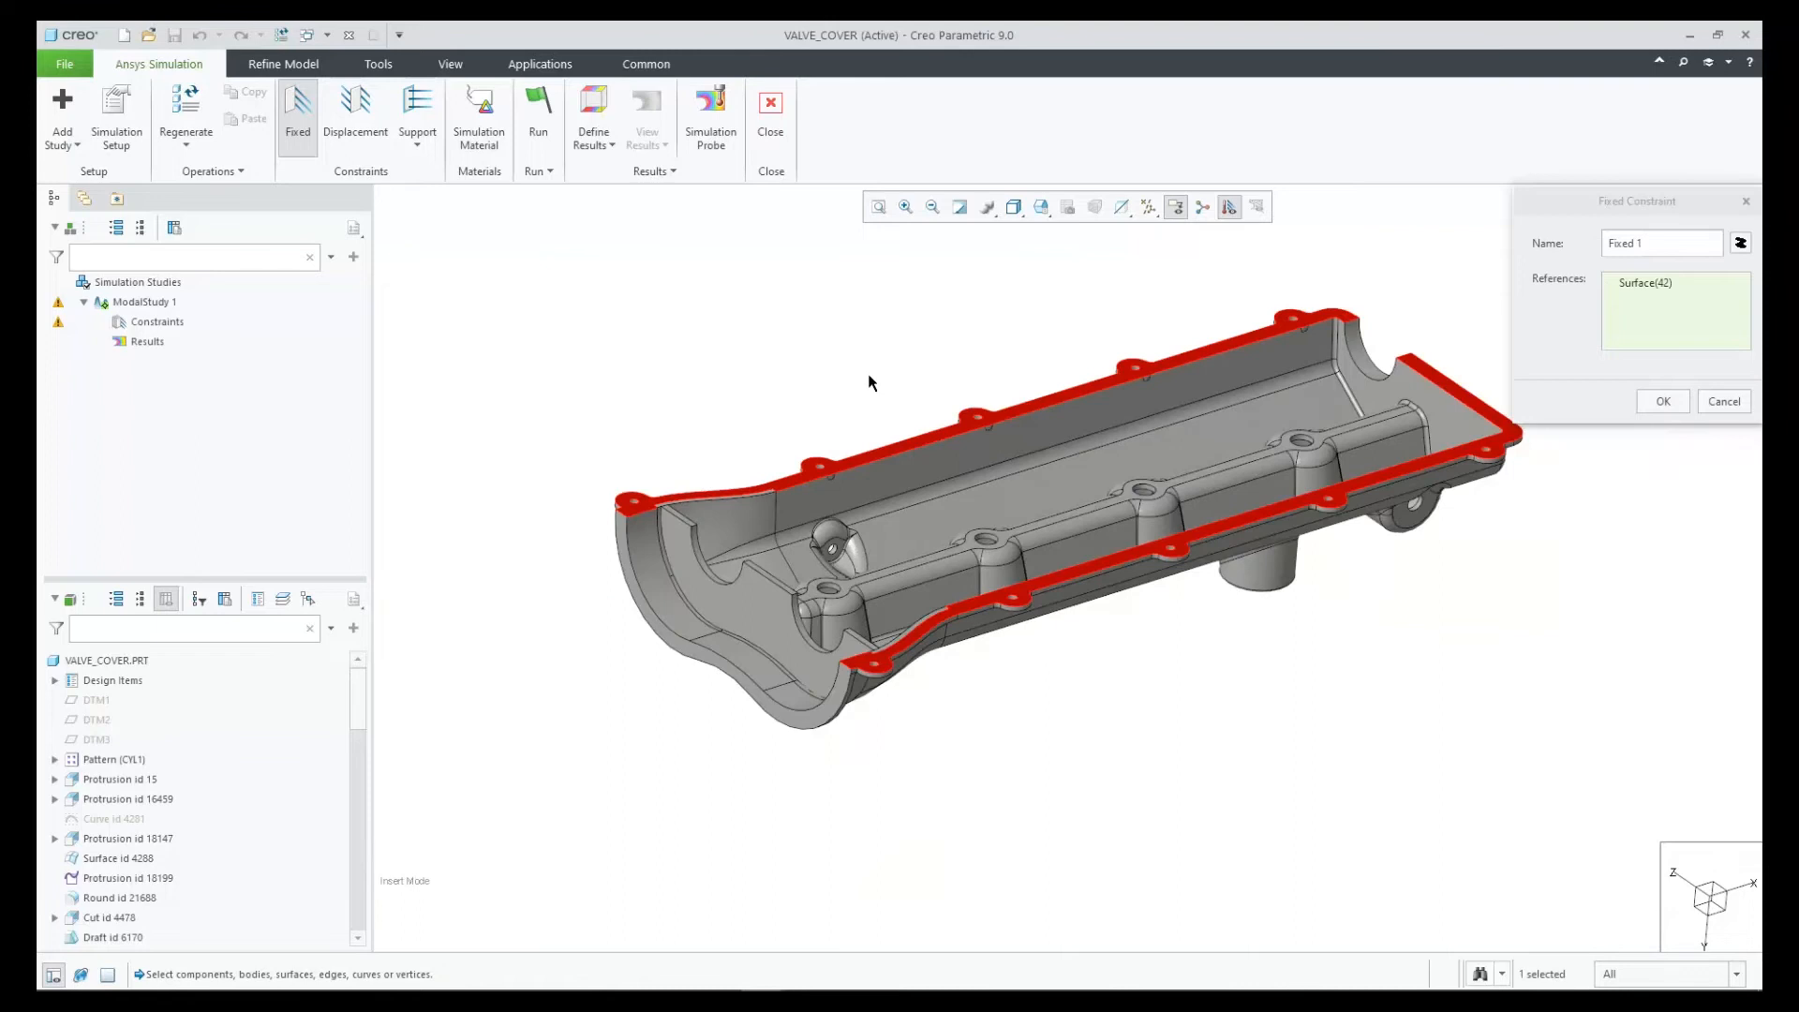
pyautogui.click(1661, 400)
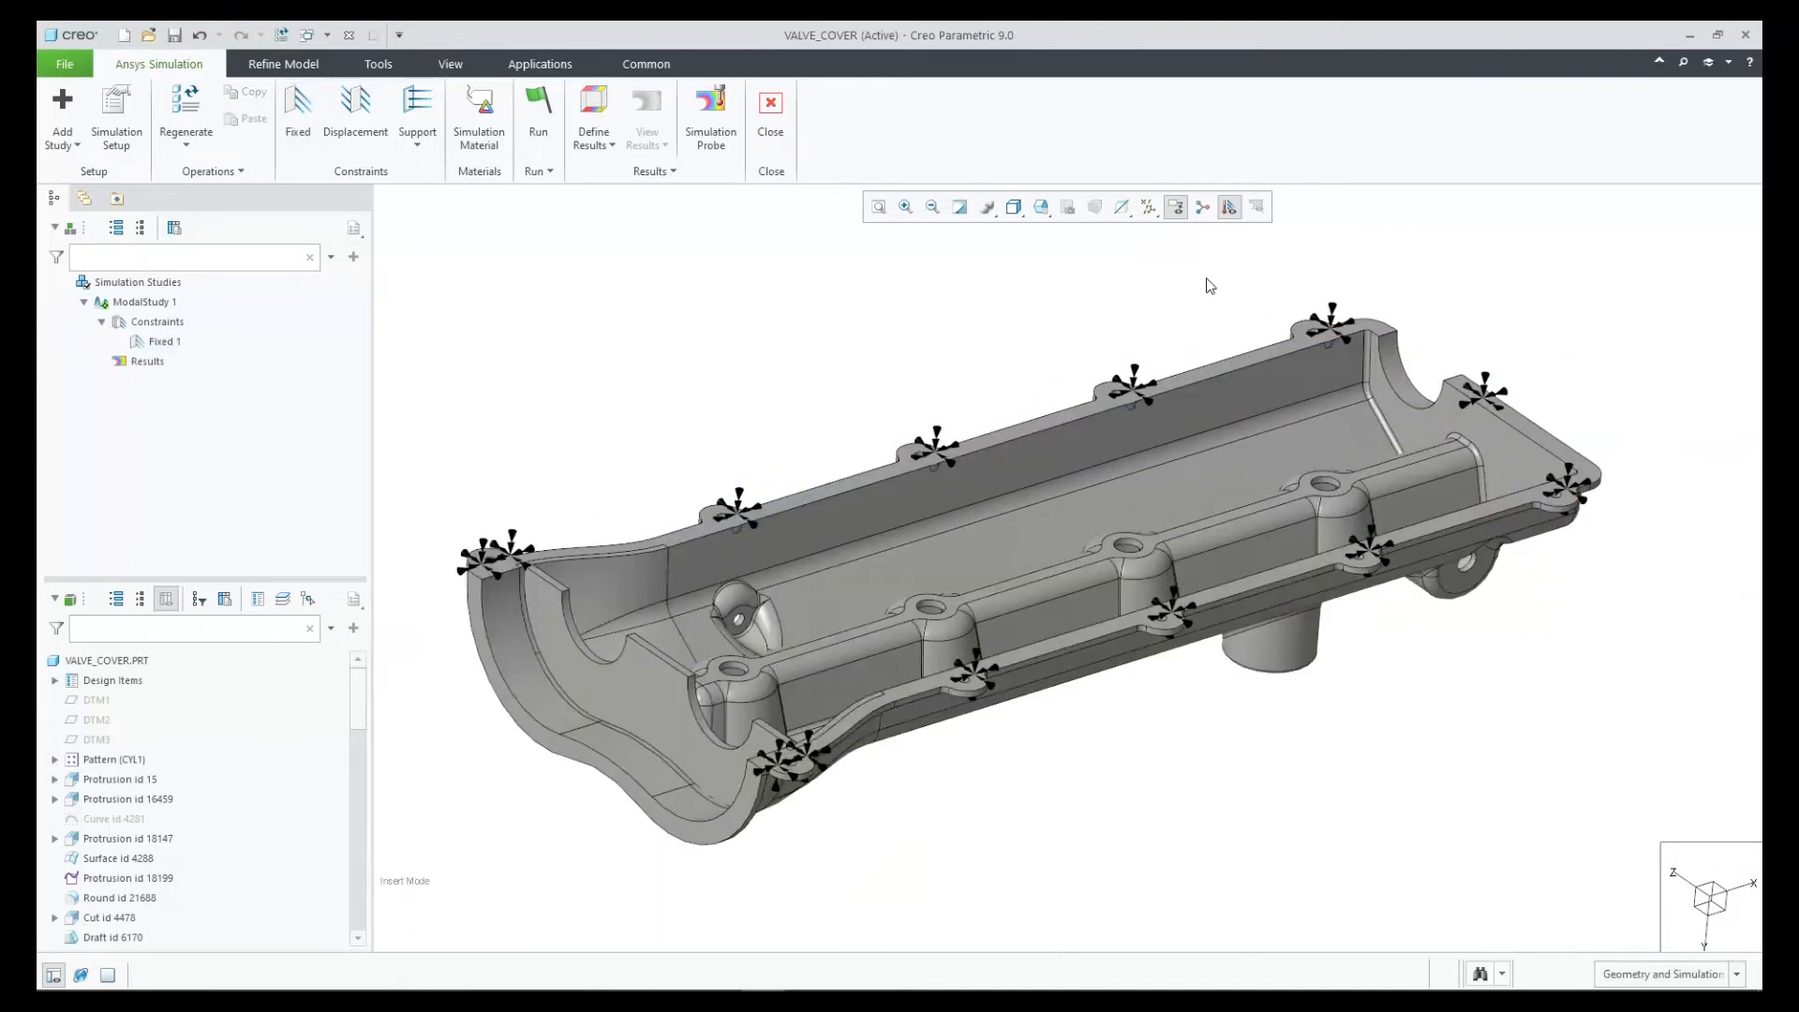
pyautogui.moveTo(1162, 306)
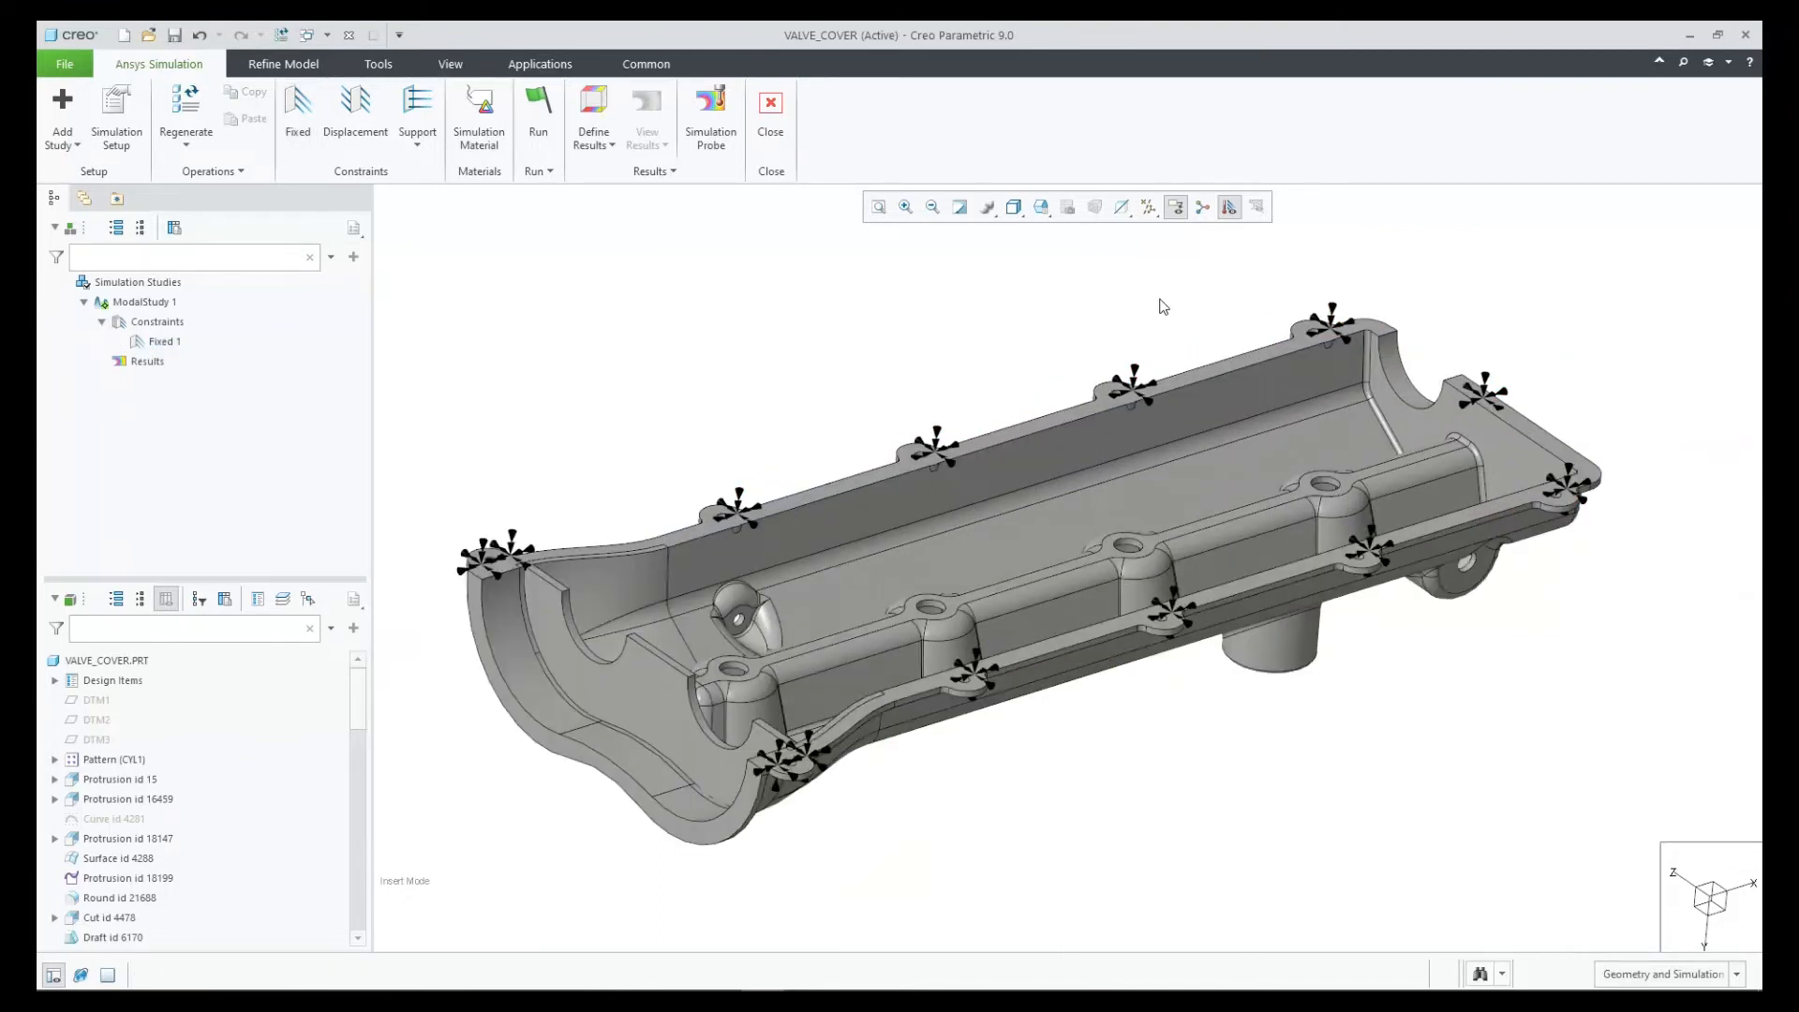
pyautogui.click(537, 170)
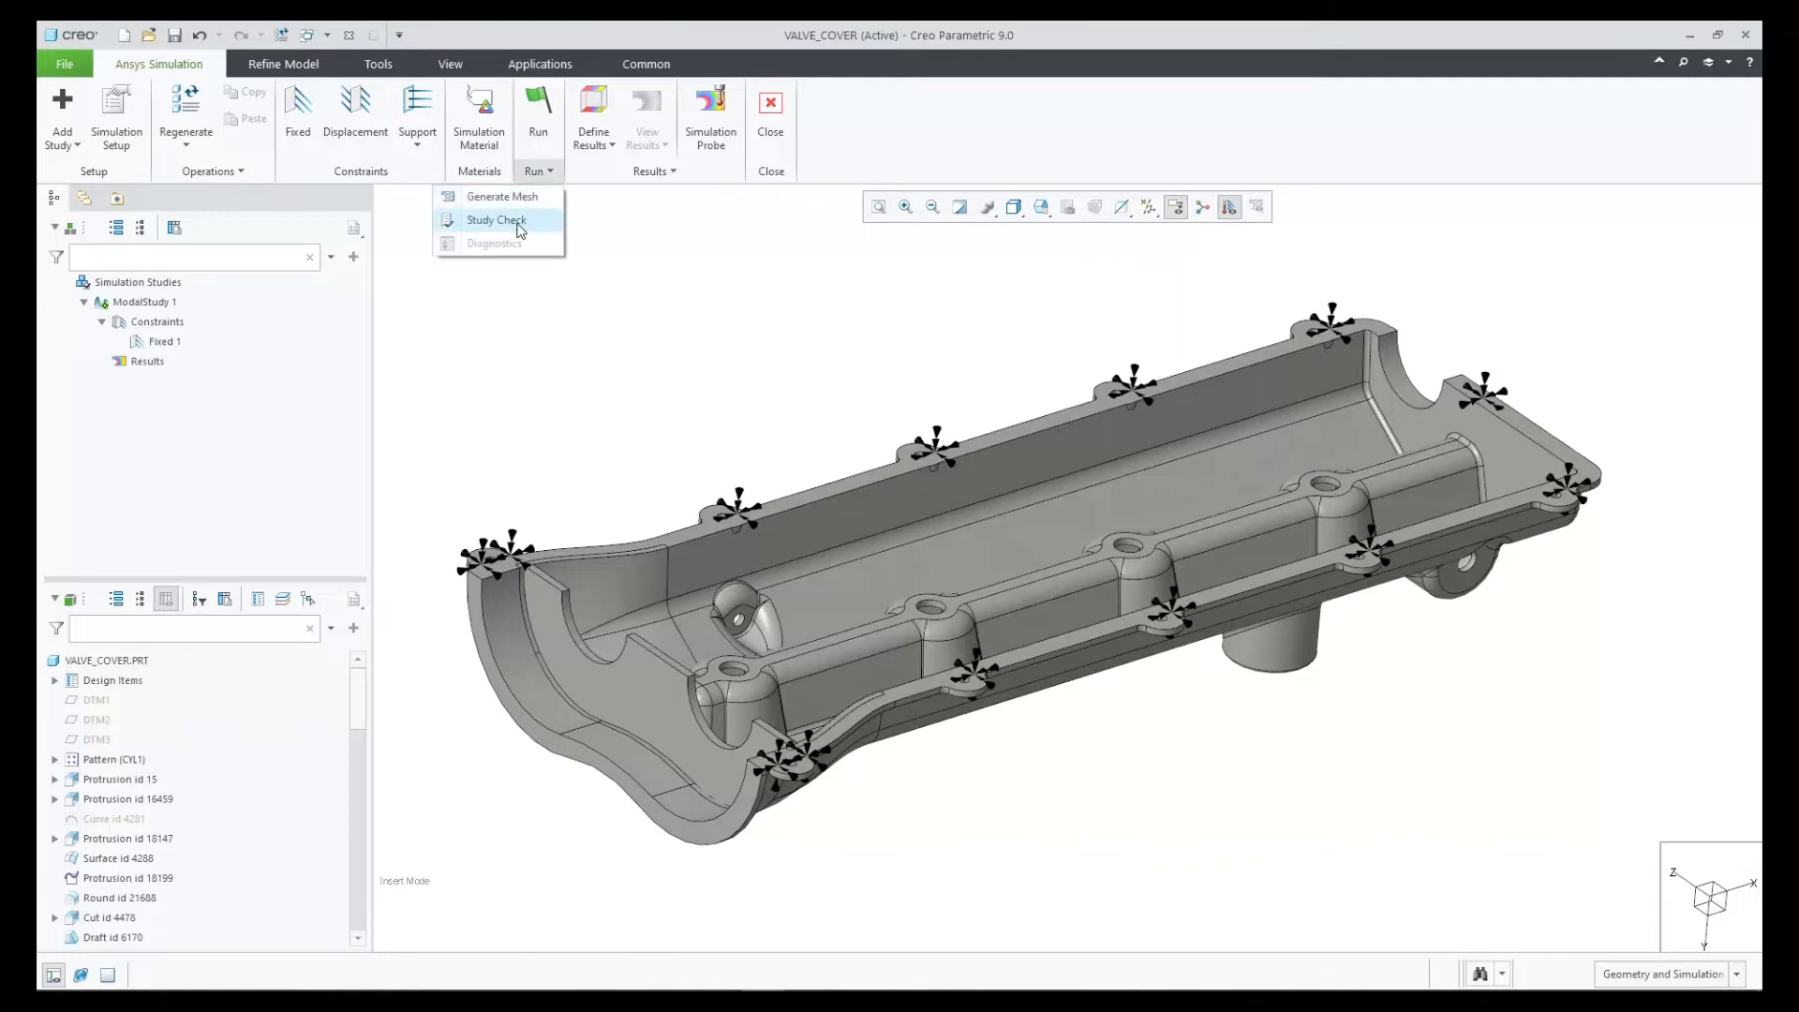
pyautogui.click(495, 219)
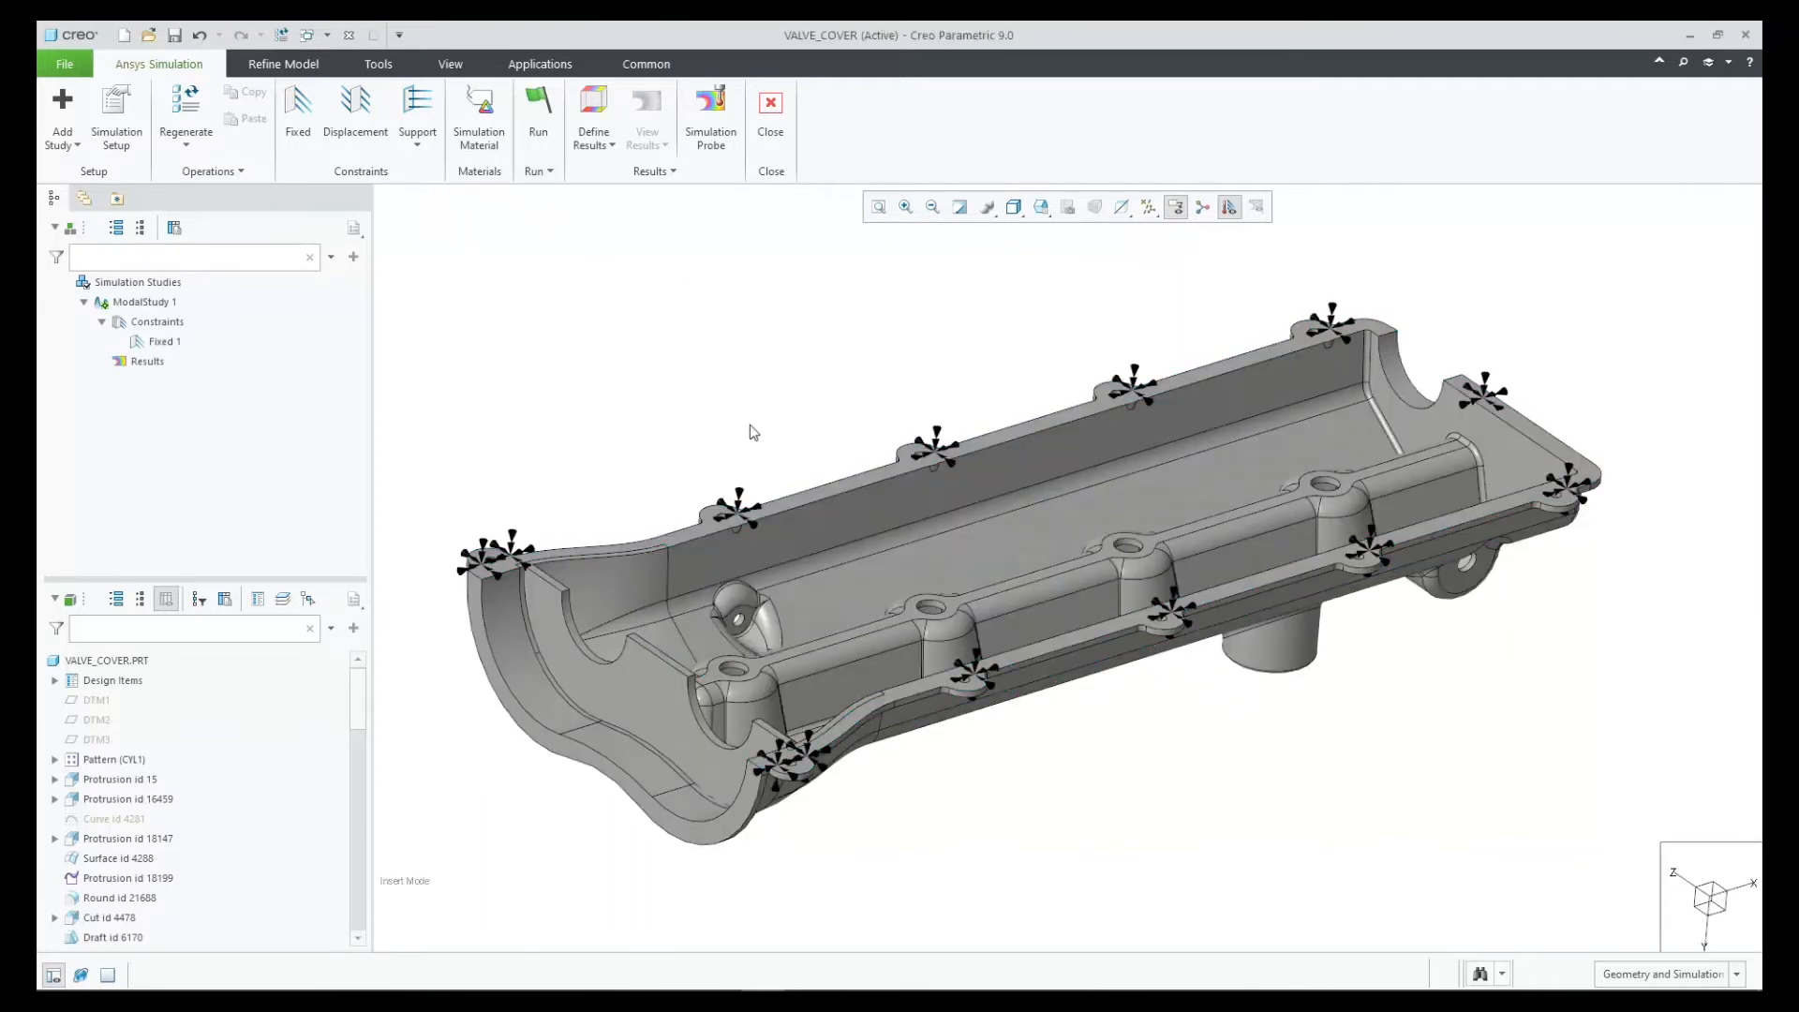
# Constrain the cut end face as Displacement 1 with 1 mm along X
pyautogui.click(354, 114)
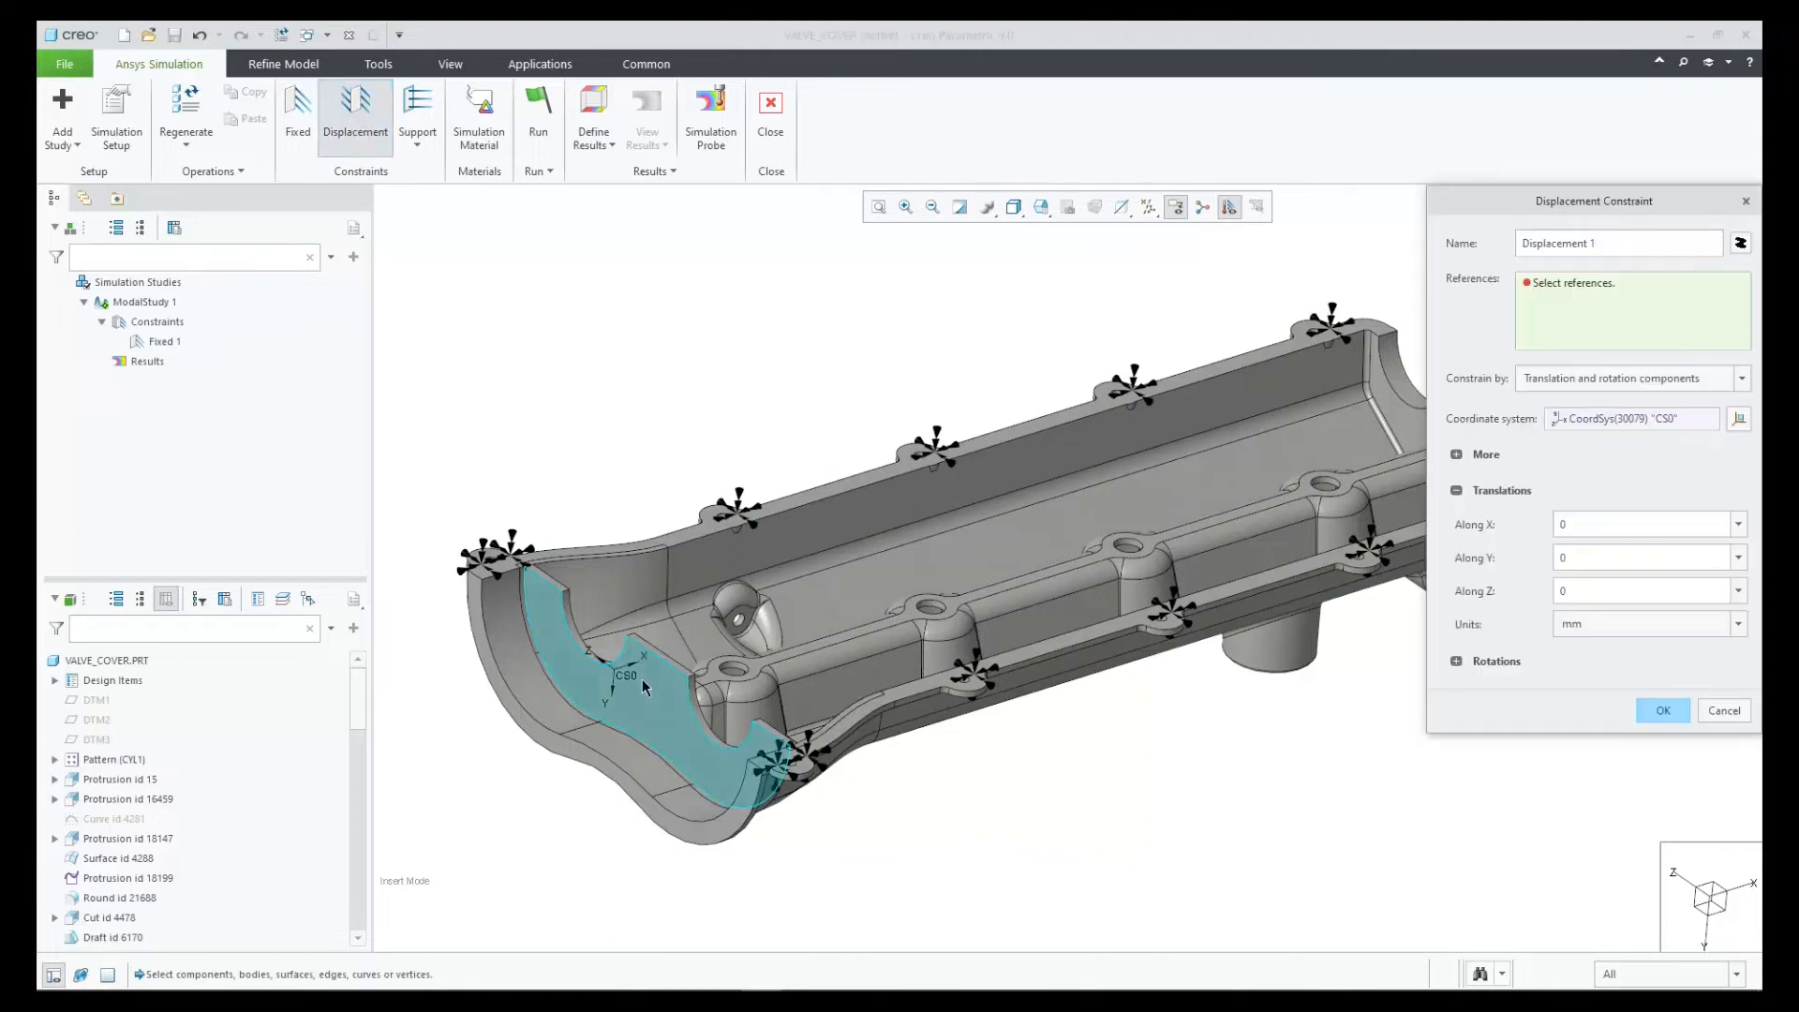
pyautogui.click(619, 689)
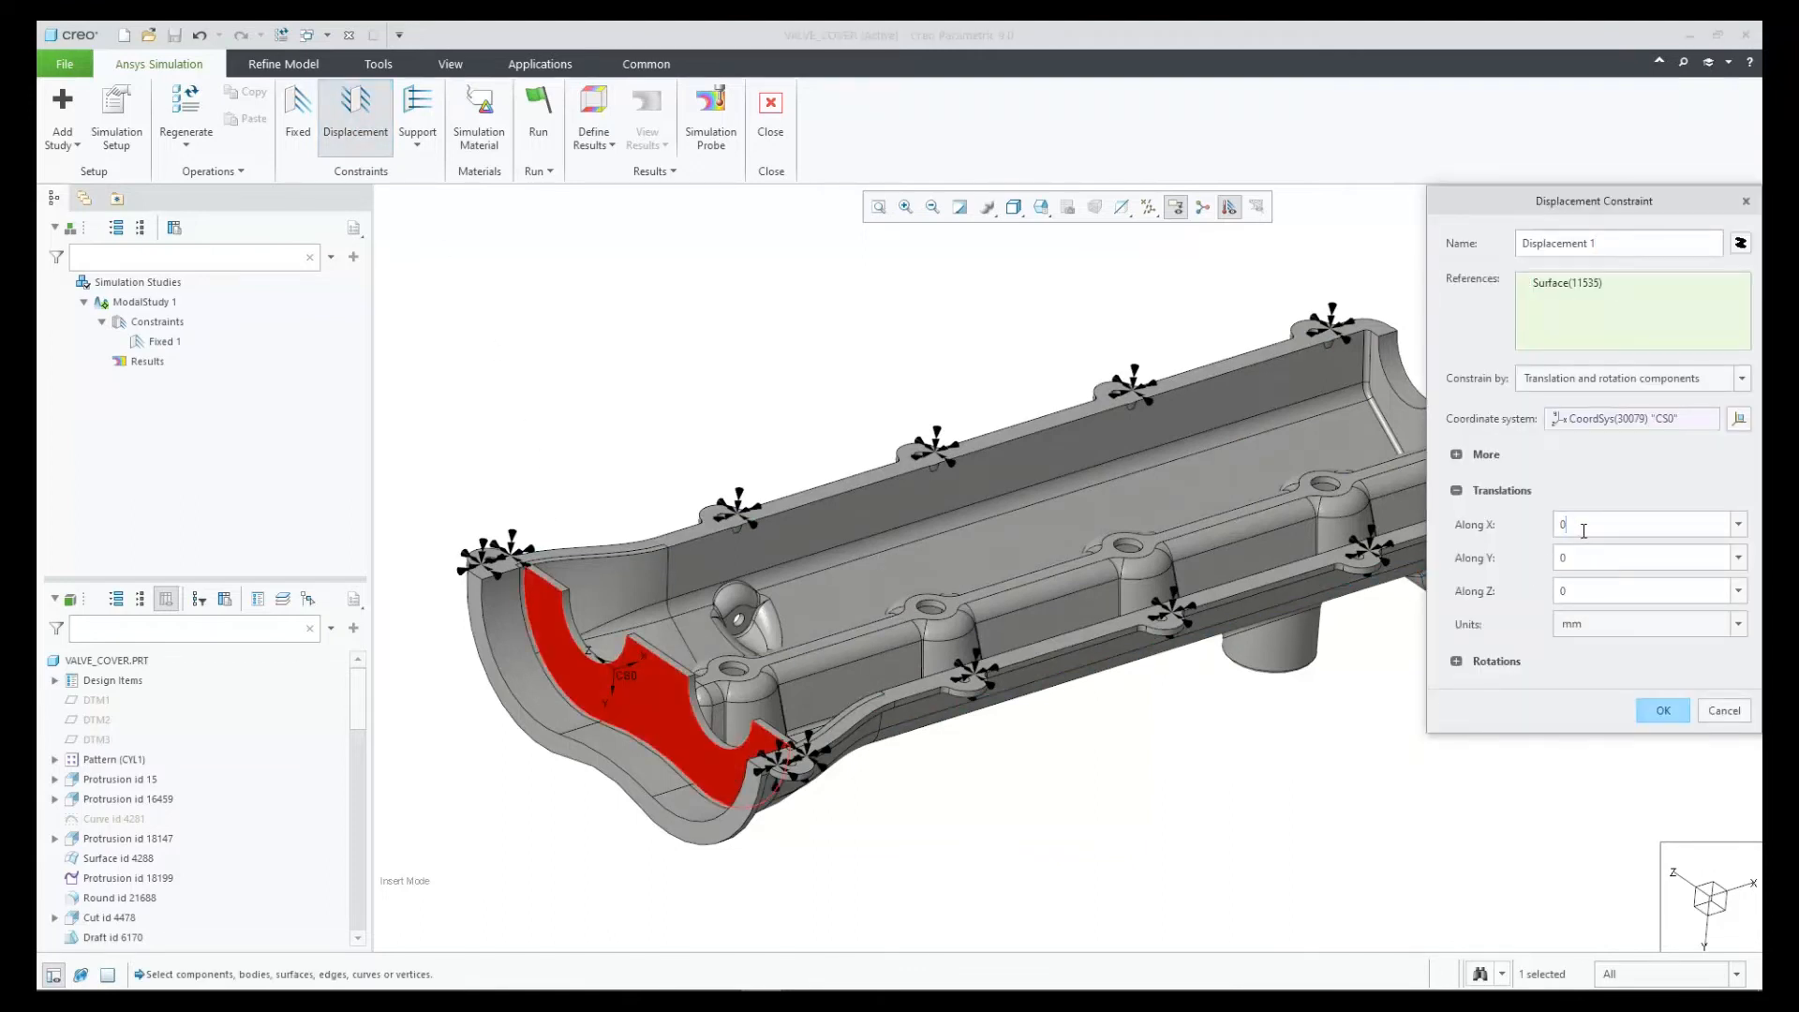
pyautogui.write('1')
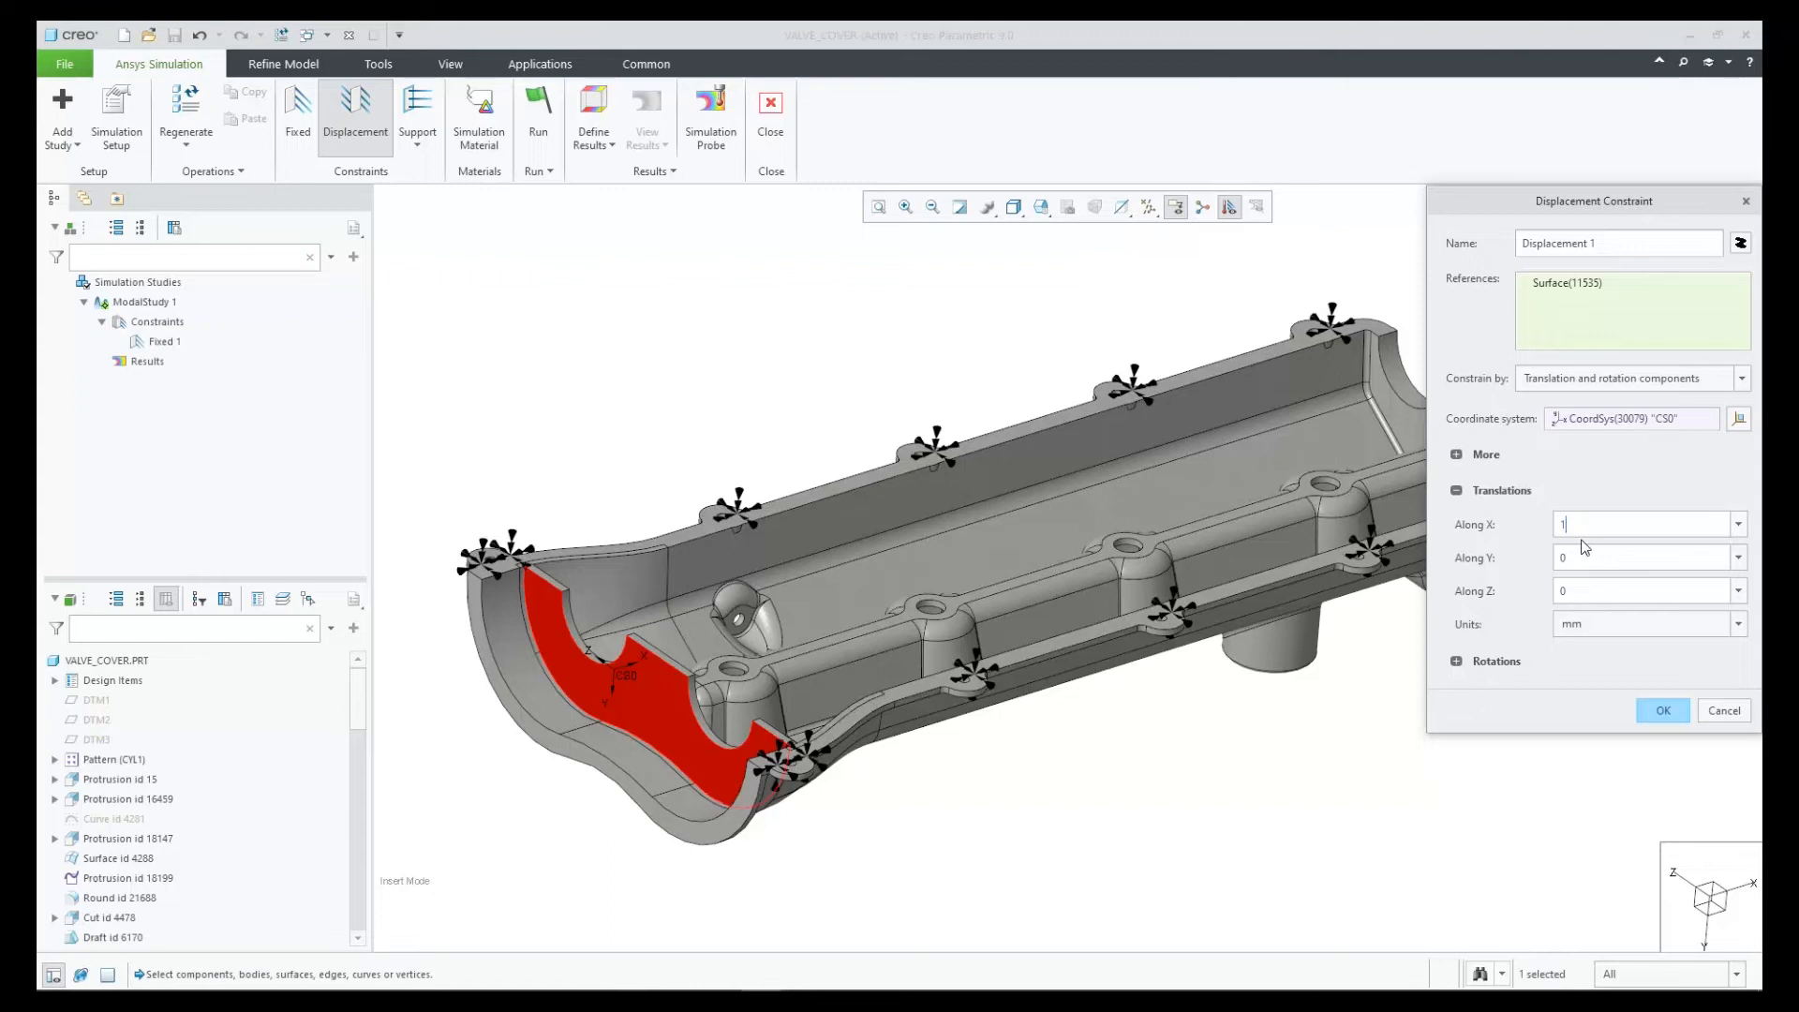
pyautogui.click(1660, 710)
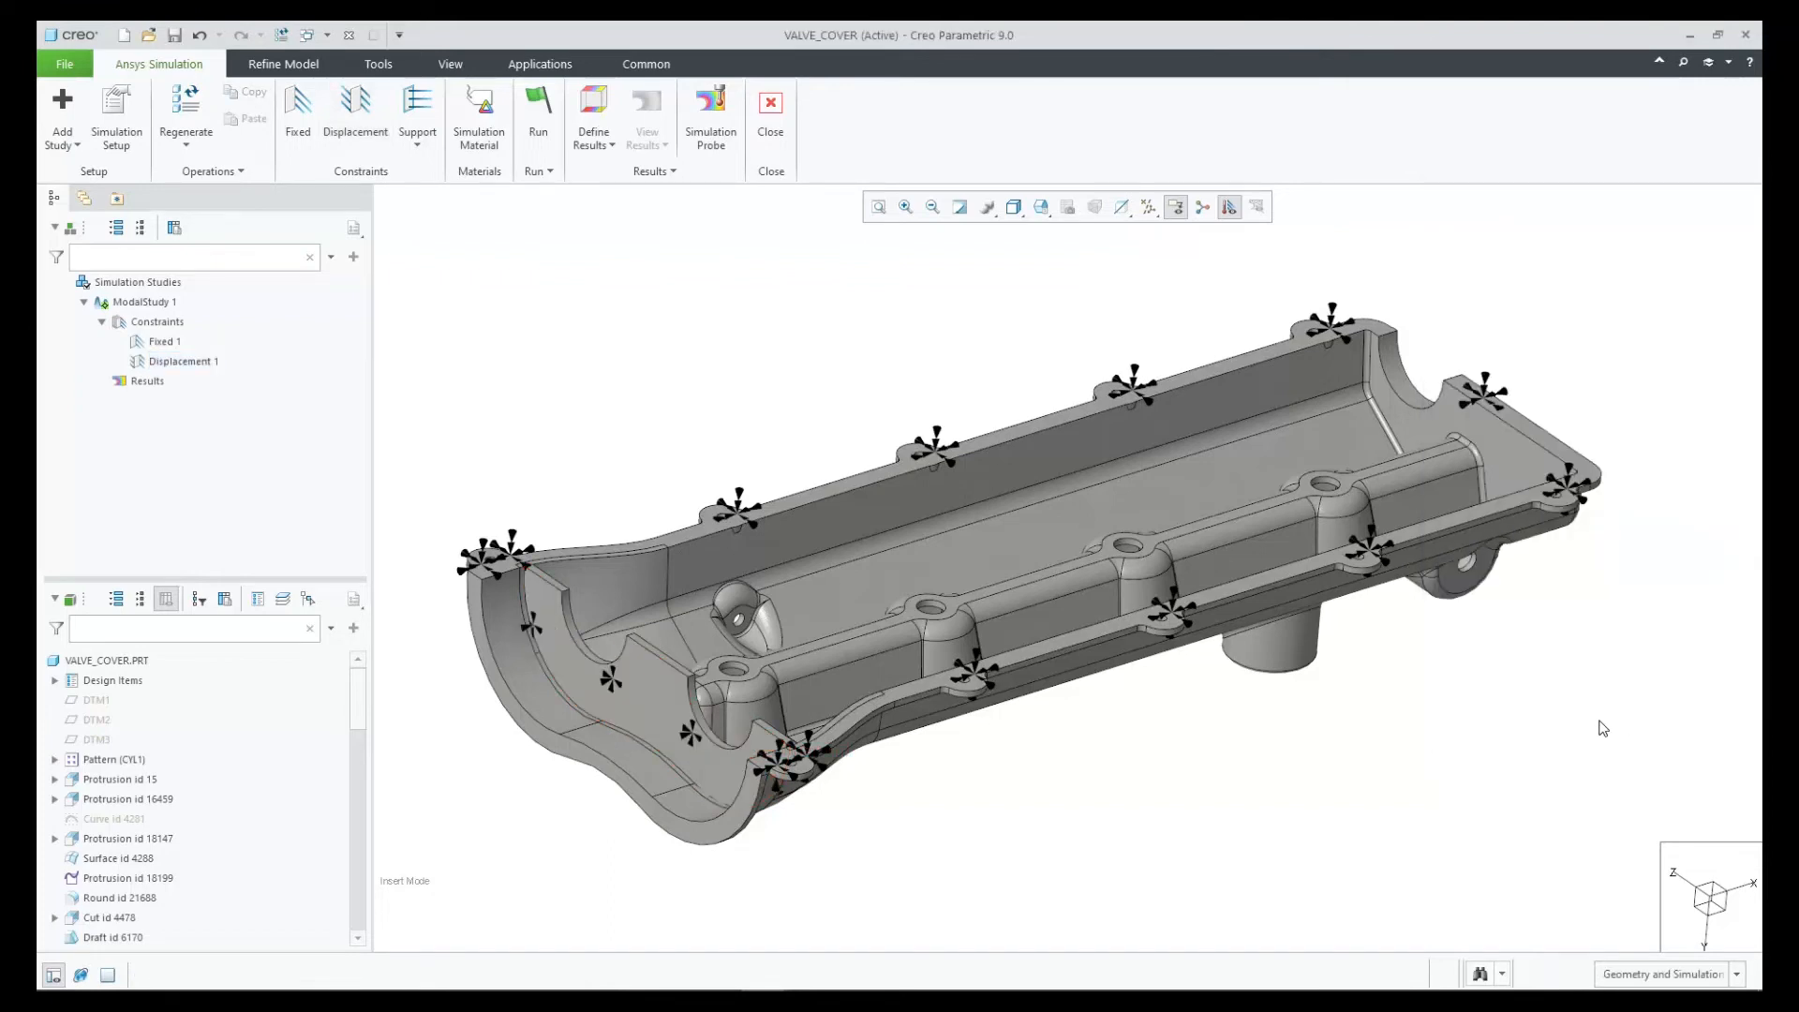
pyautogui.click(538, 169)
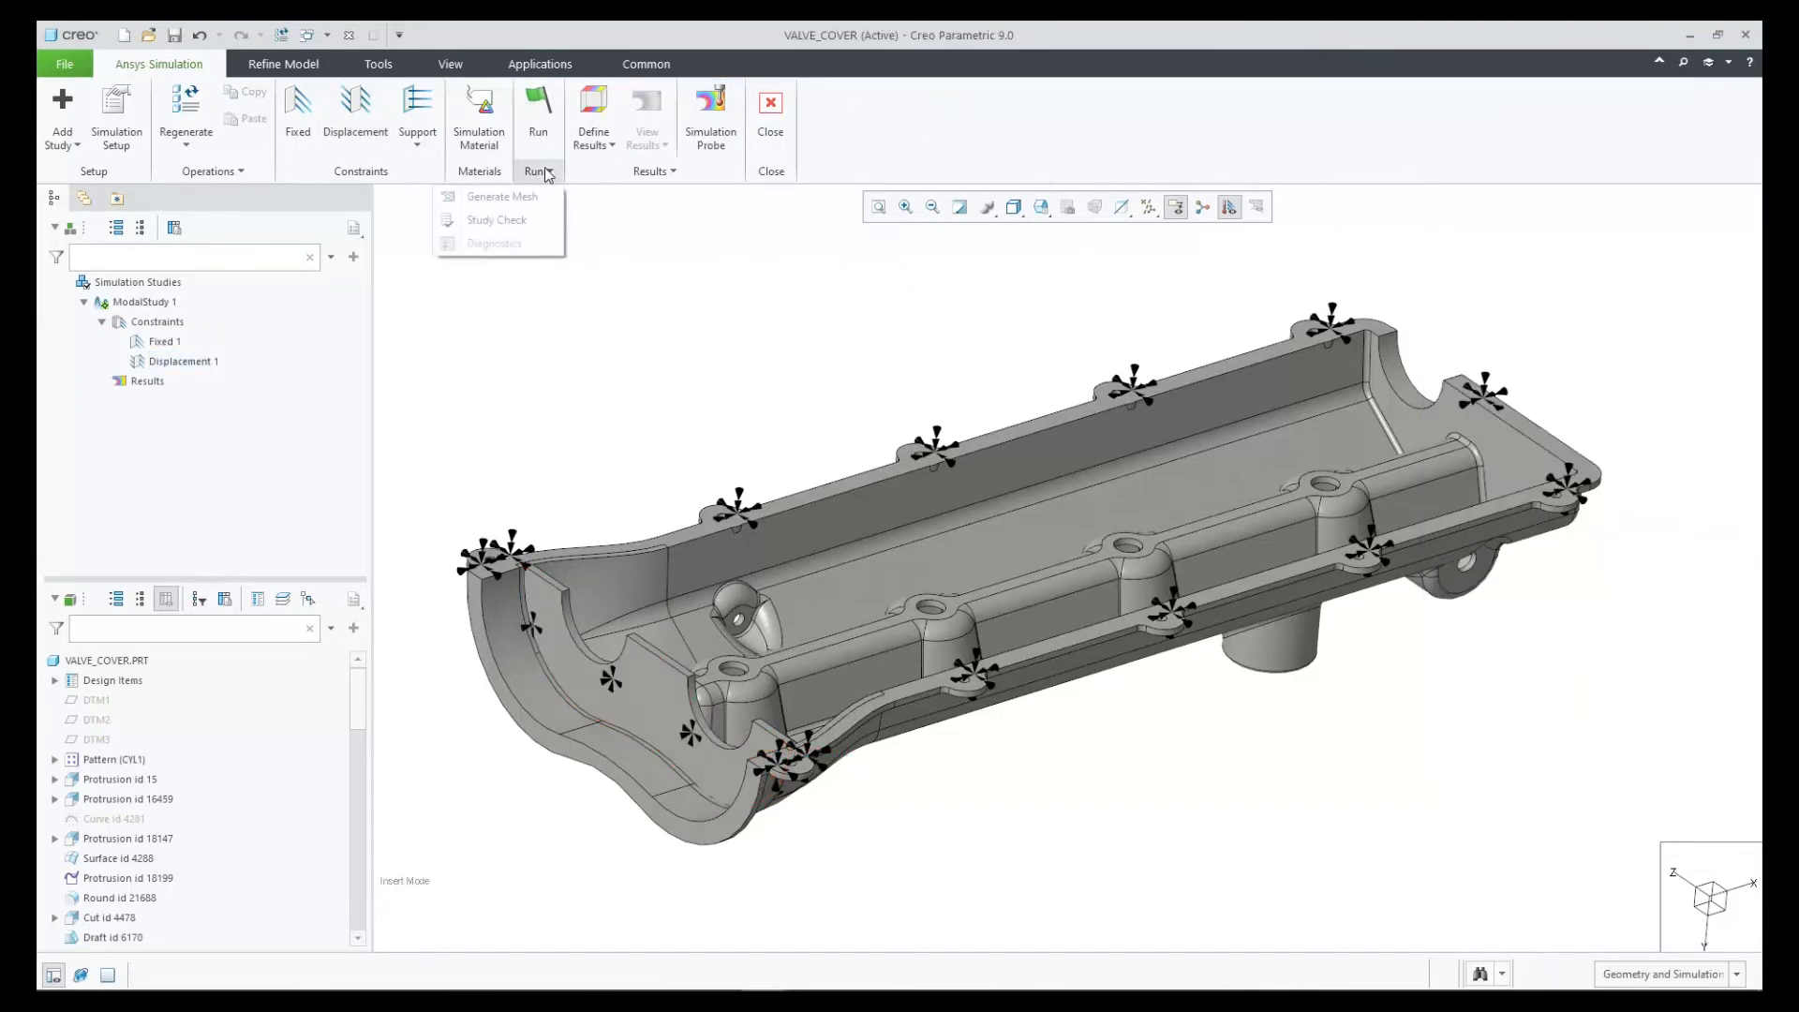
pyautogui.click(495, 219)
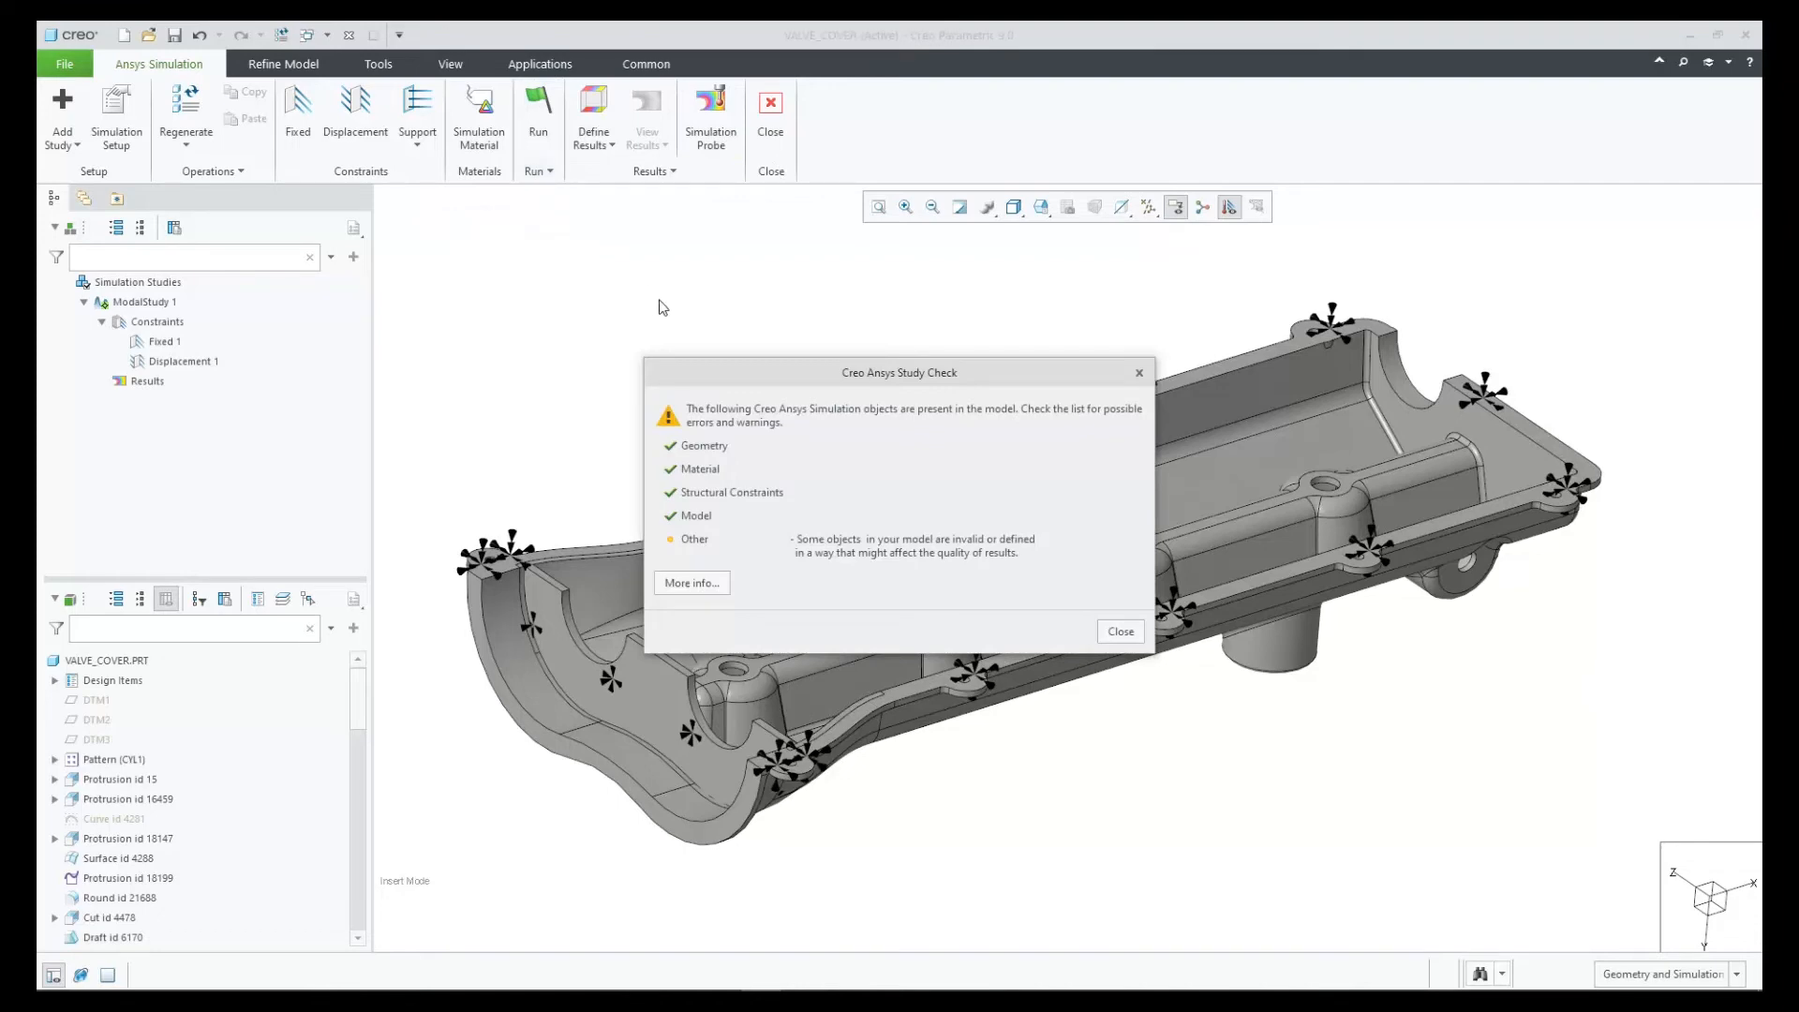
pyautogui.click(690, 583)
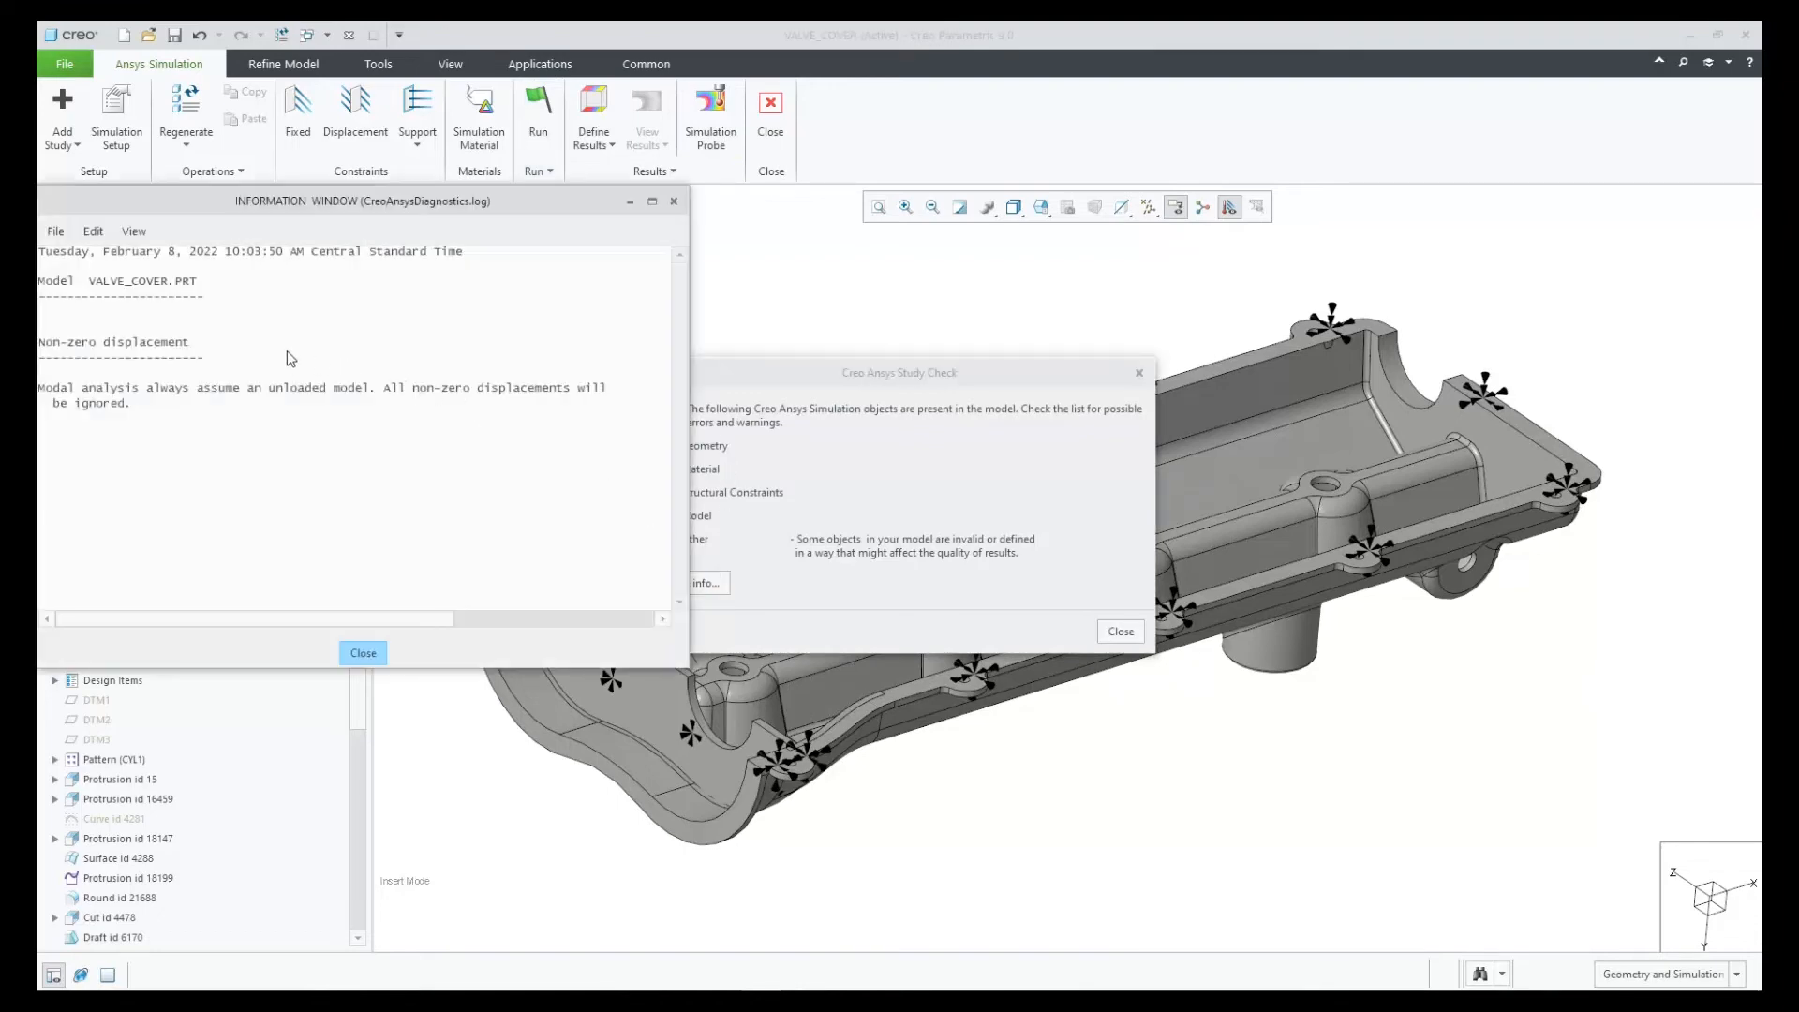
pyautogui.moveTo(252, 409)
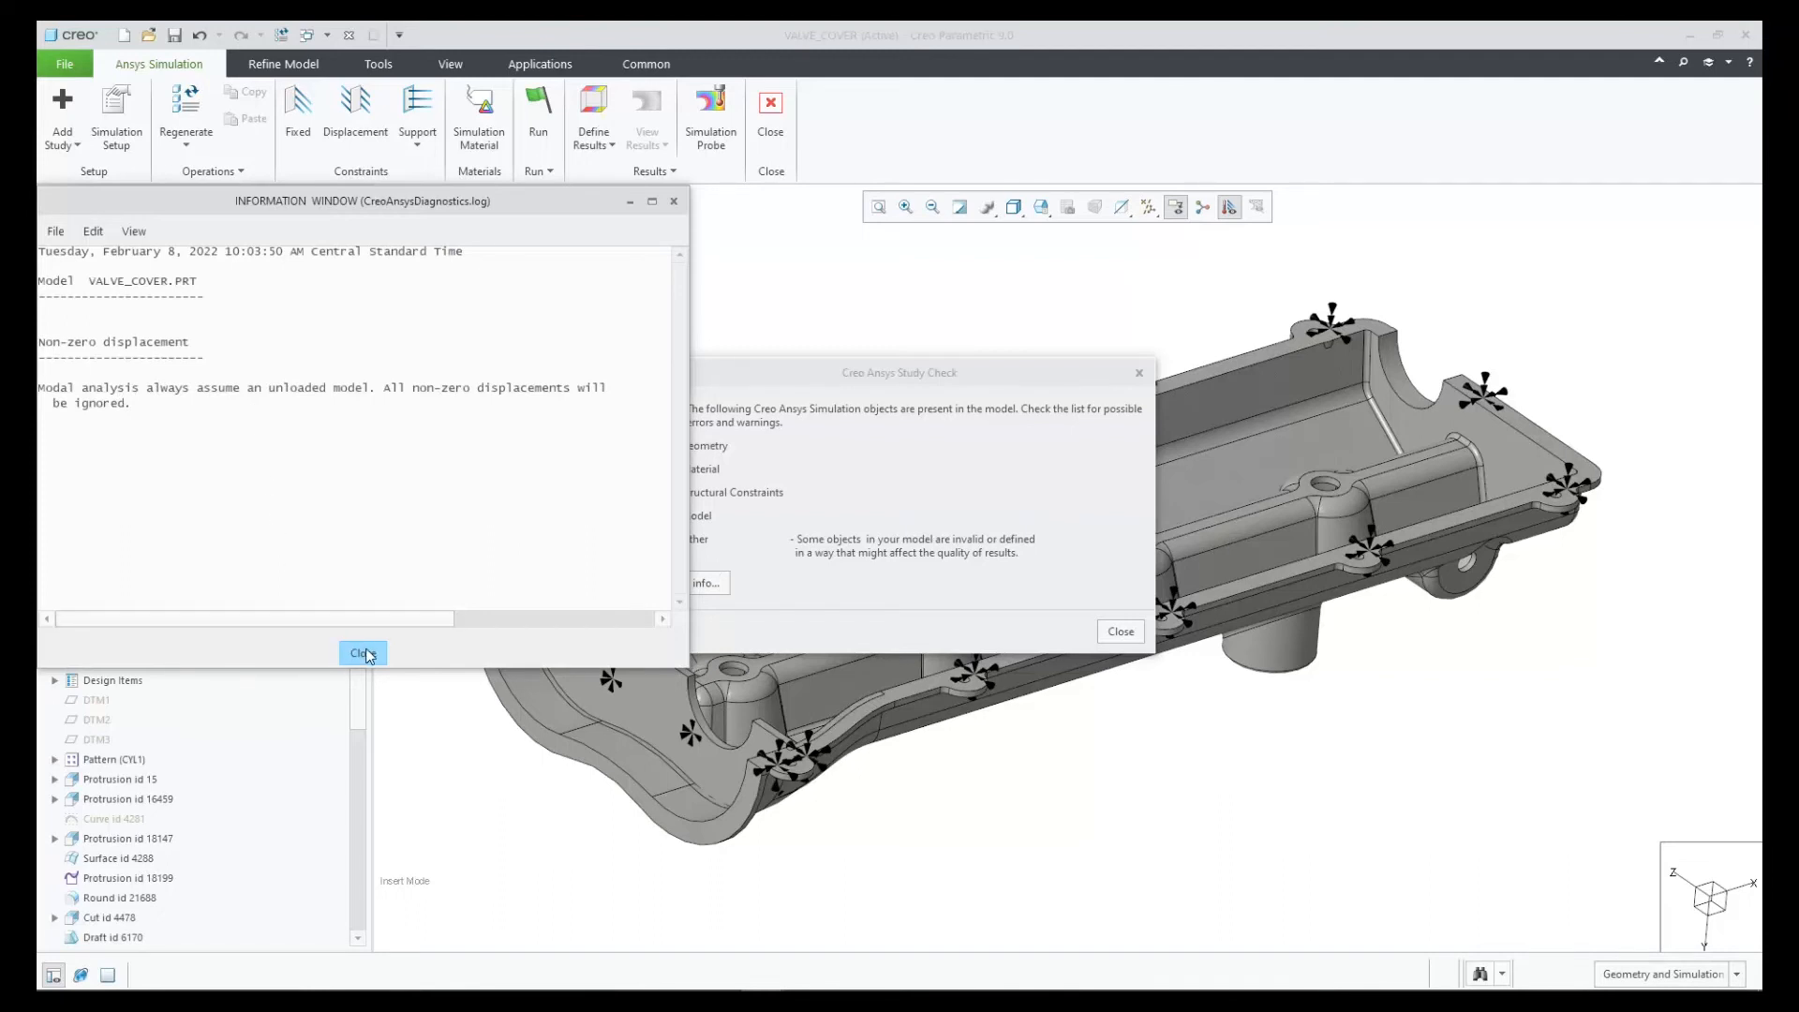
pyautogui.click(362, 653)
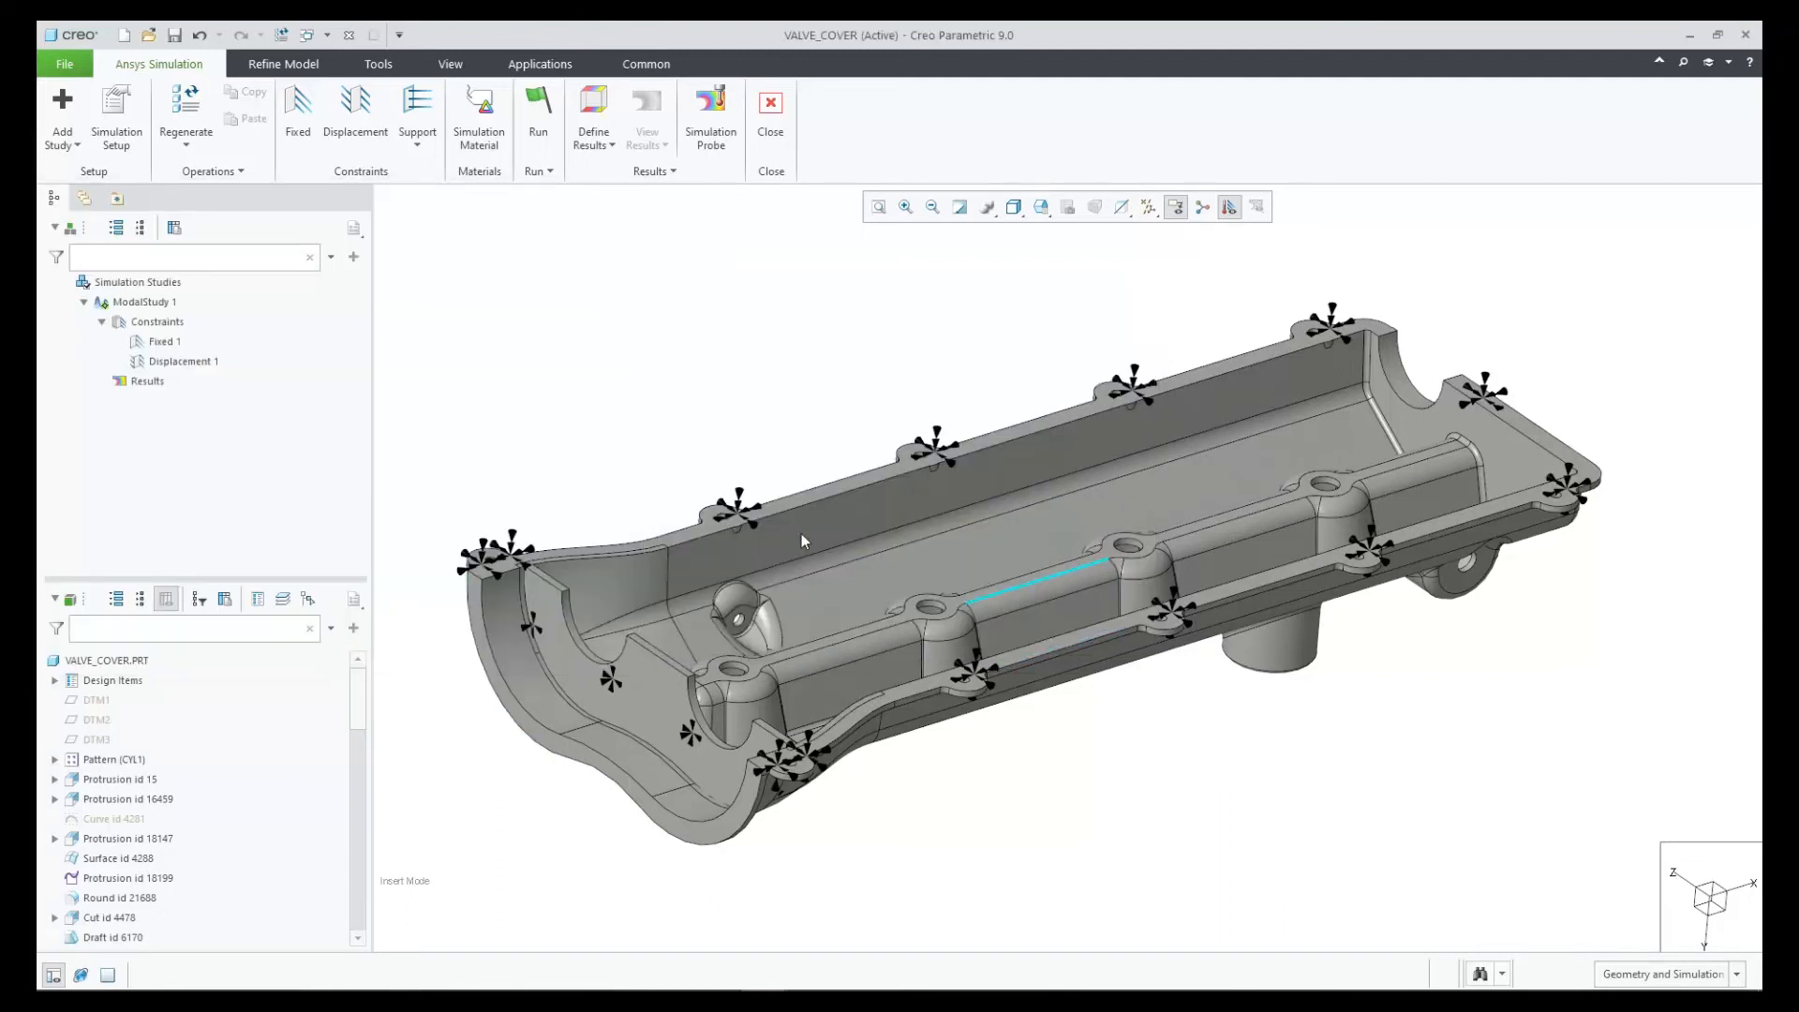
# Delete Displacement 1 from the model tree and confirm the deletion
pyautogui.click(183, 360)
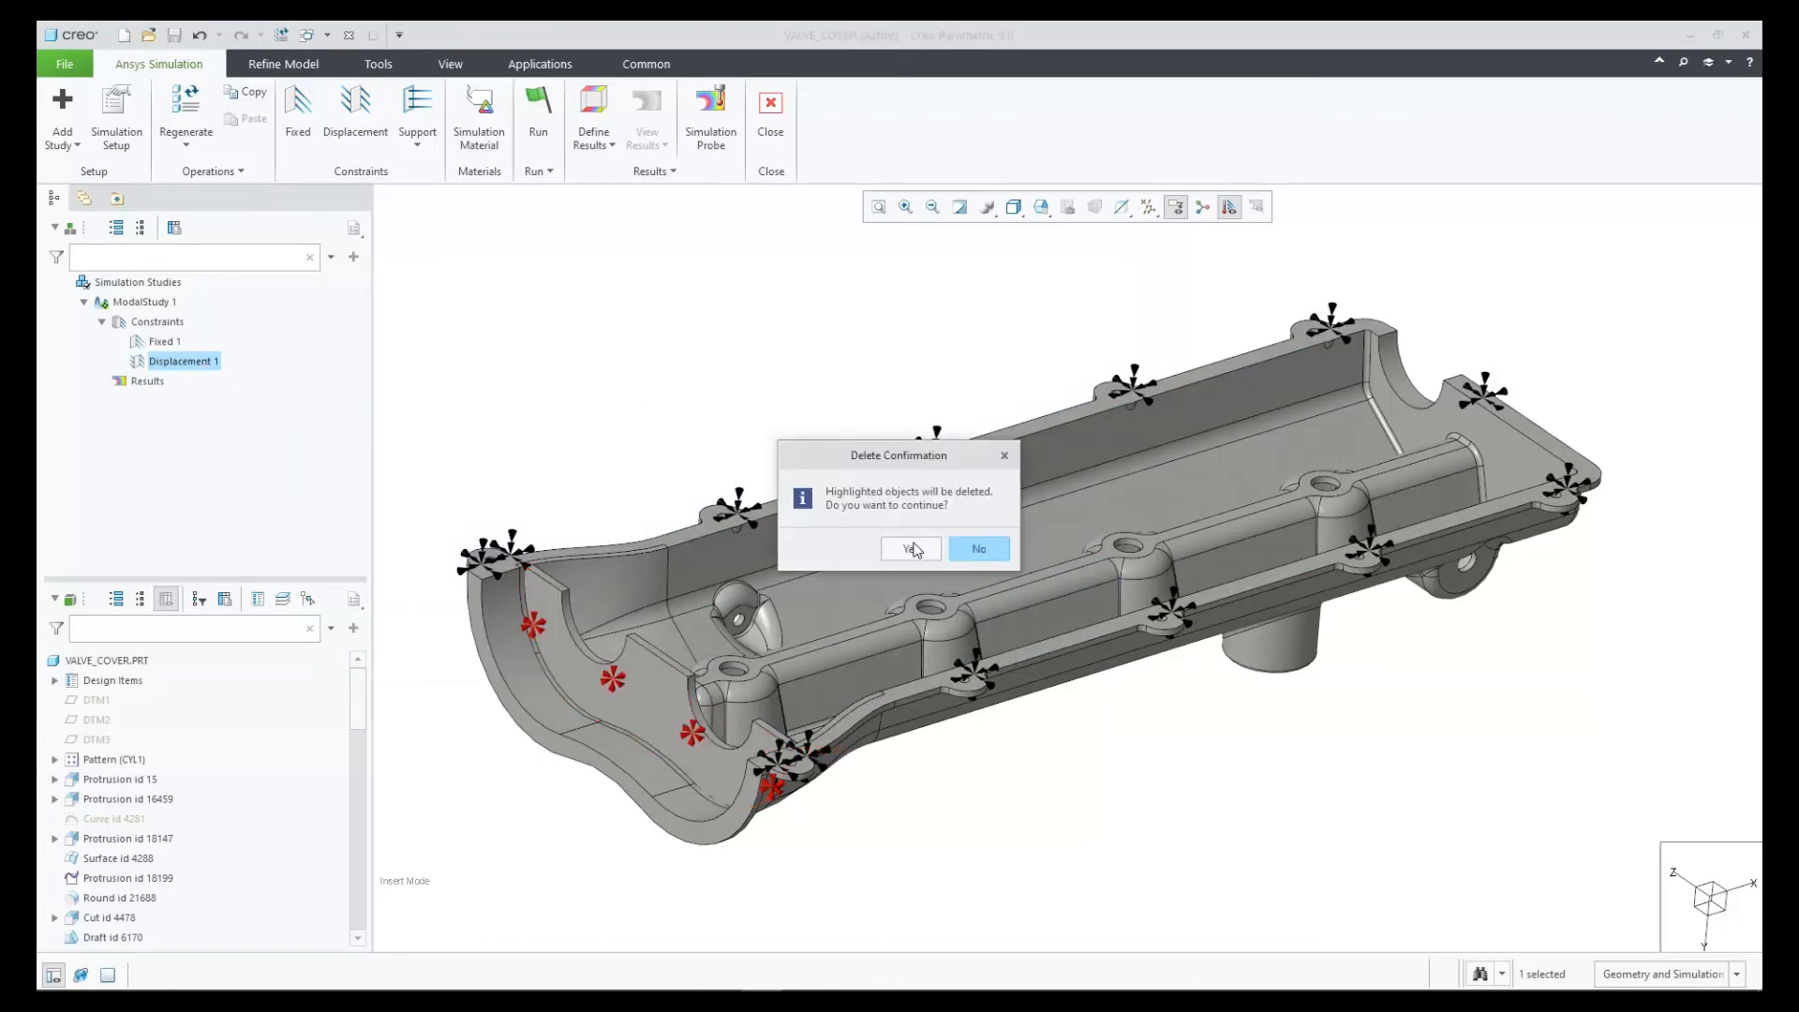
pyautogui.click(906, 548)
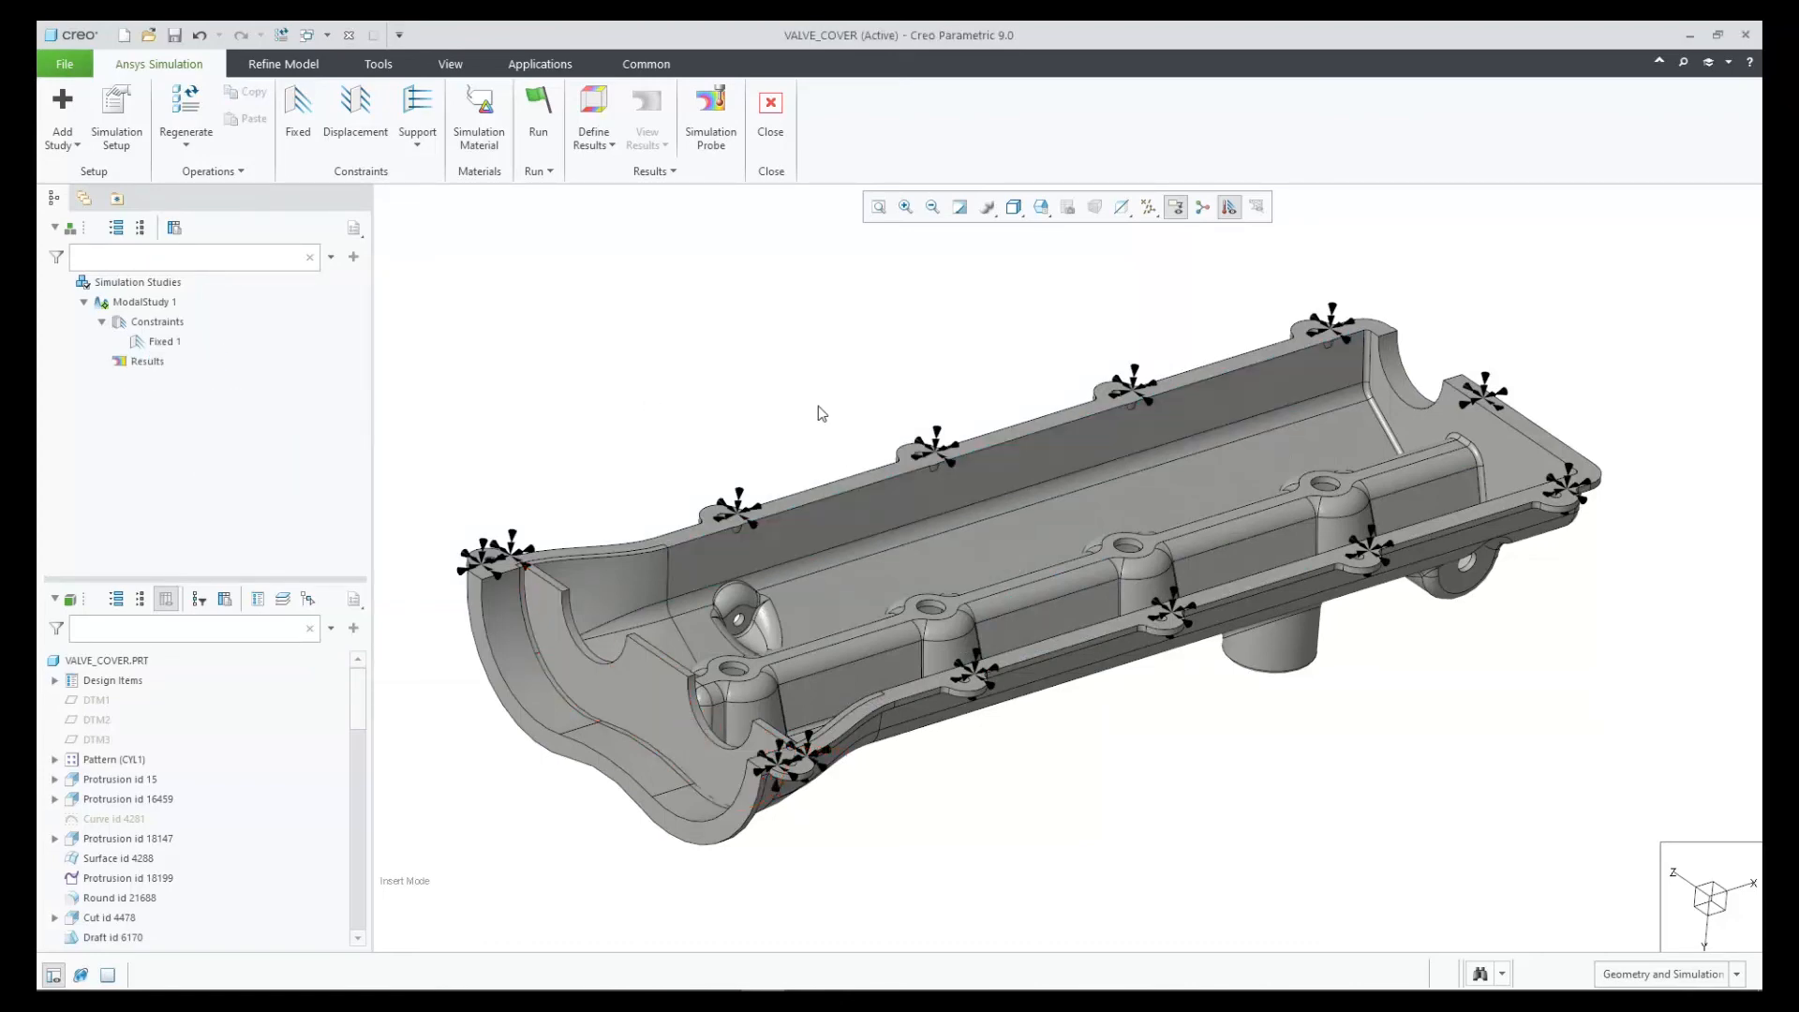